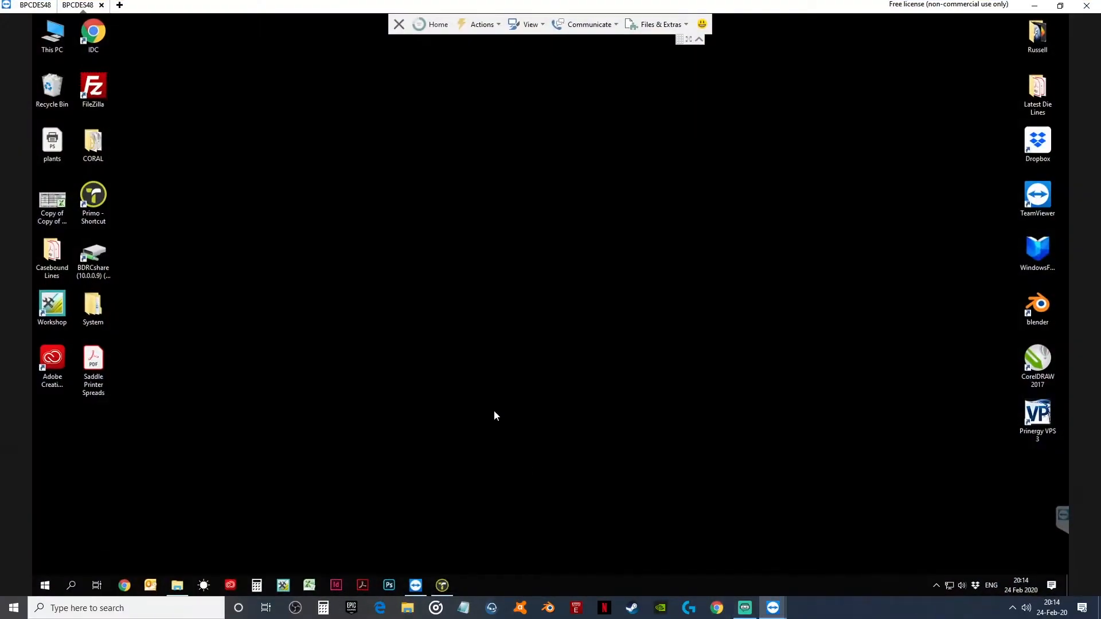
# Open the Saddle Printer Spreads PDF from the desktop in Acrobat.
pyautogui.click(93, 365)
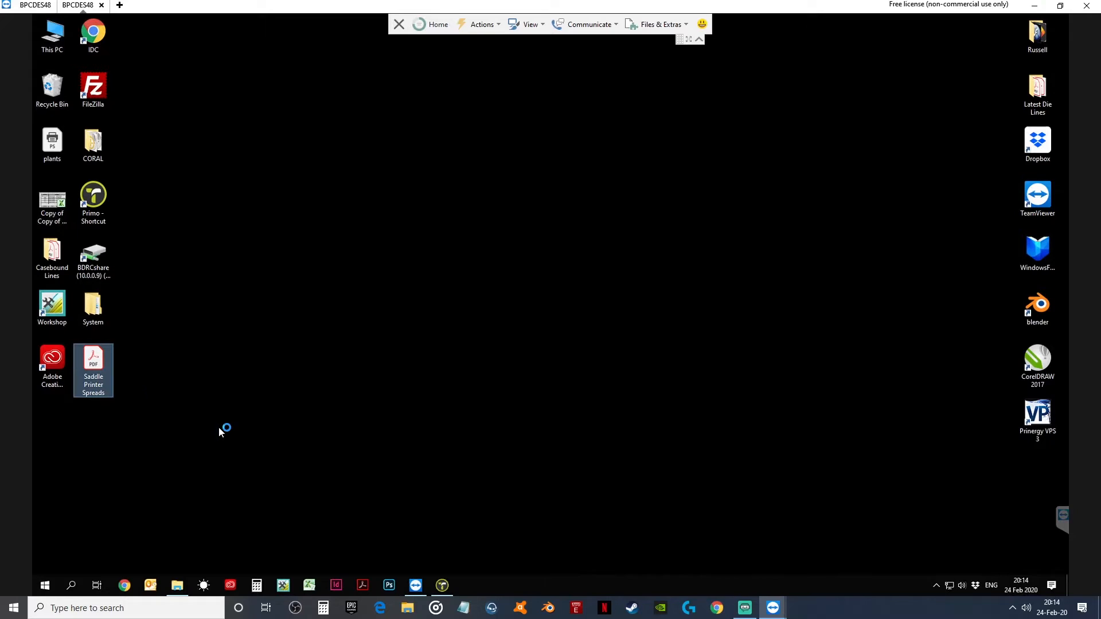
pyautogui.doubleClick(93, 371)
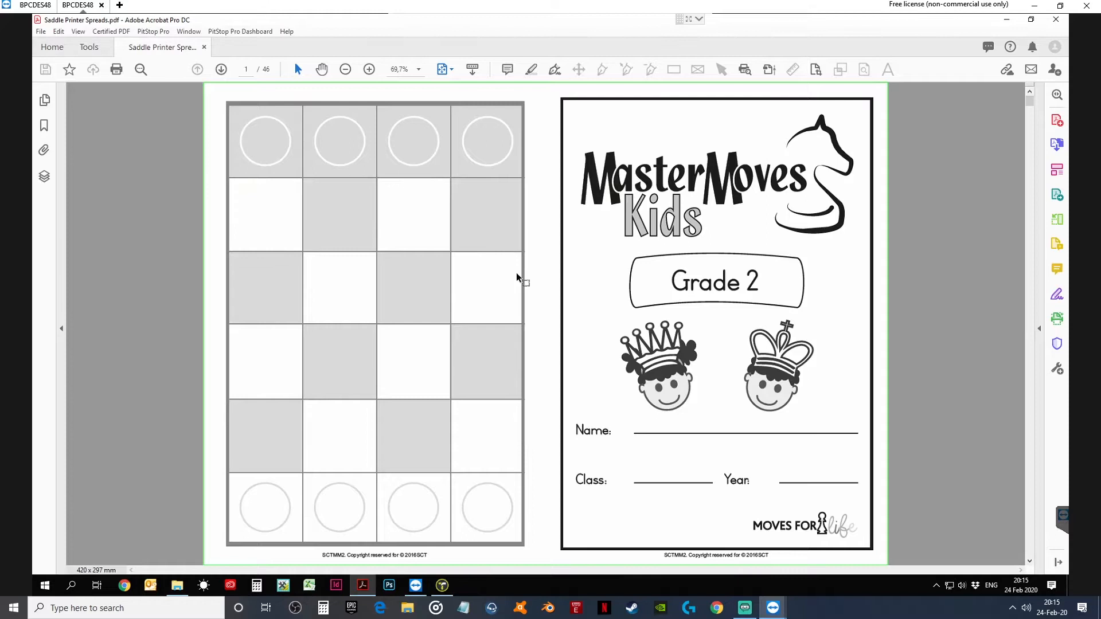
pyautogui.moveTo(490, 239)
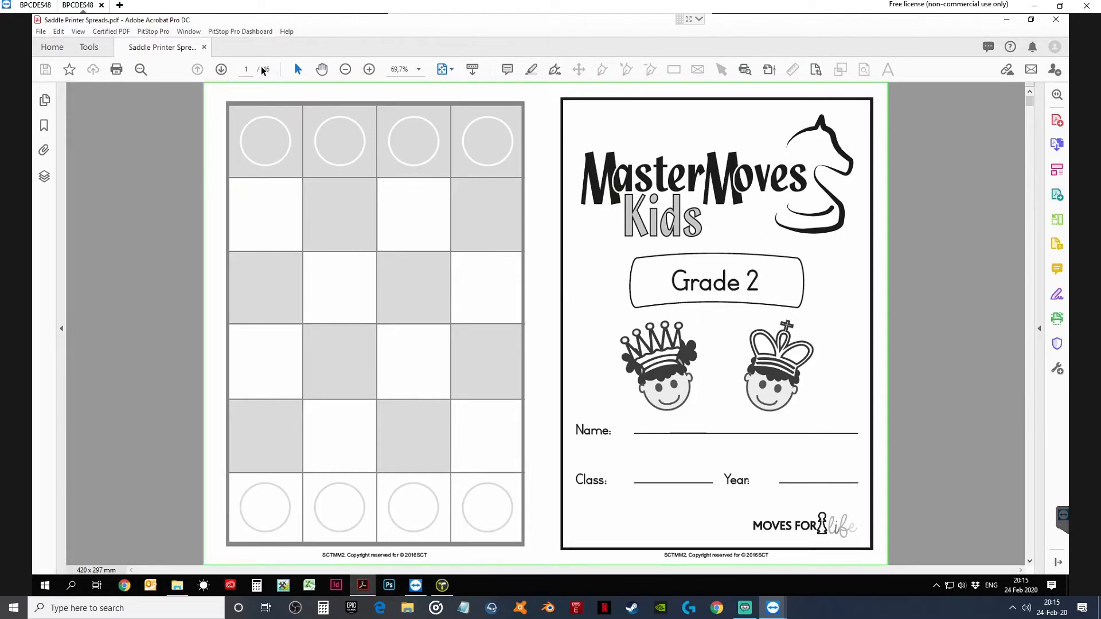
pyautogui.moveTo(413, 179)
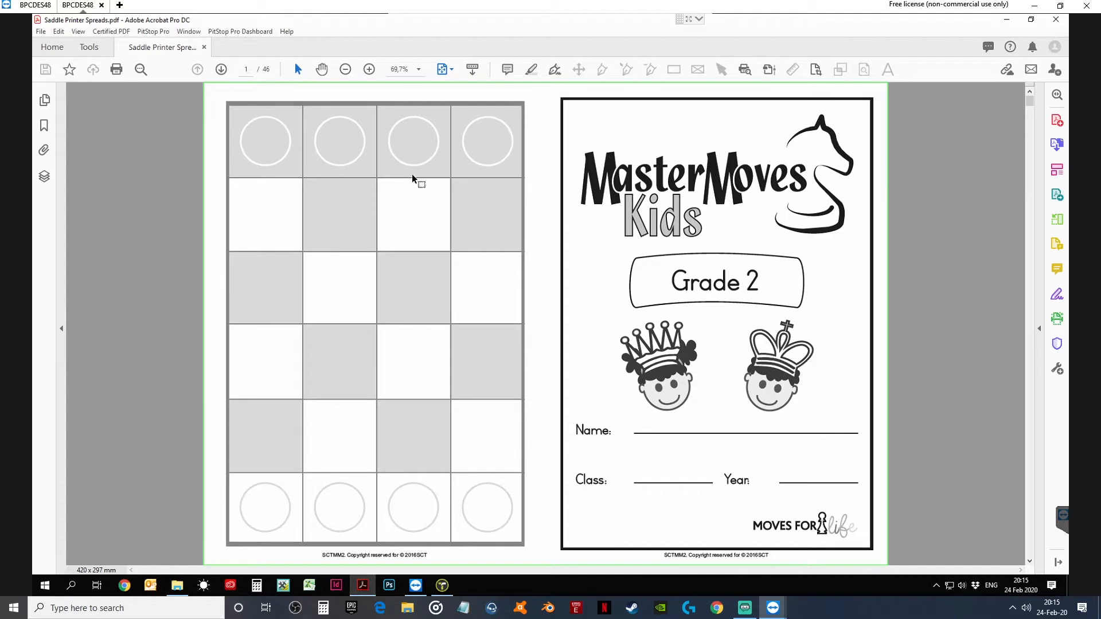
pyautogui.moveTo(304, 111)
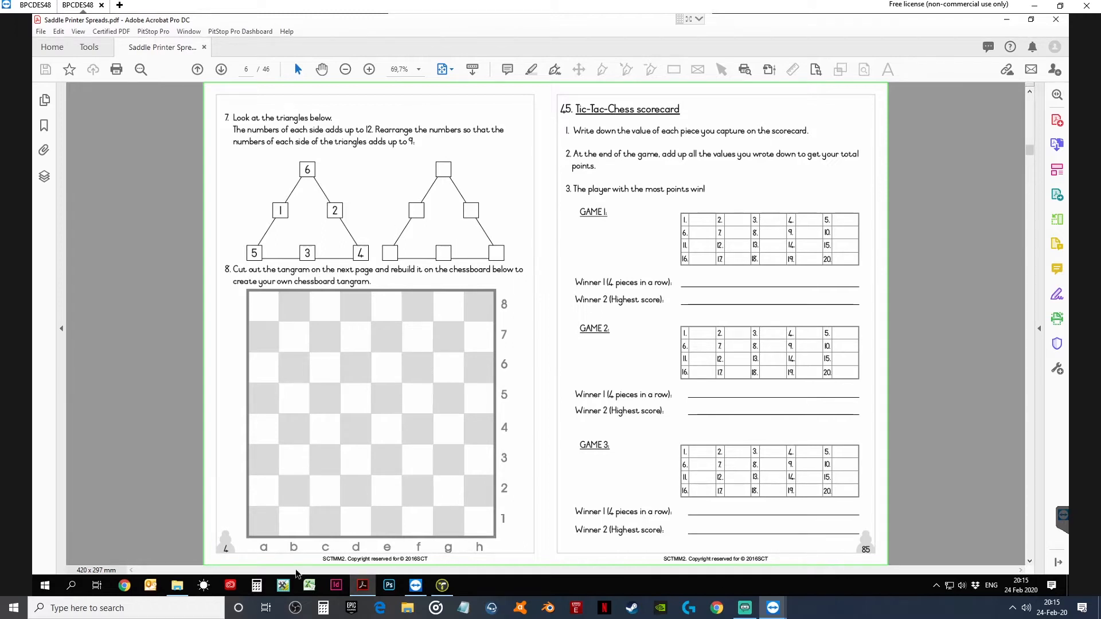
pyautogui.moveTo(621, 375)
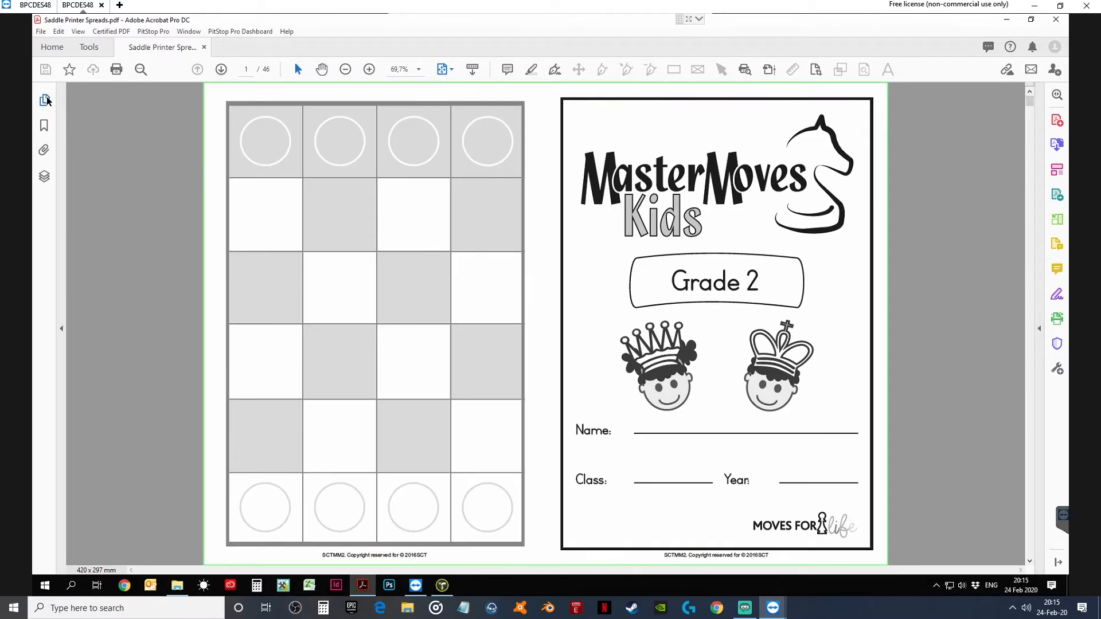
# Show the page thumbnails panel for the 46-spread saddle document.
pyautogui.click(43, 100)
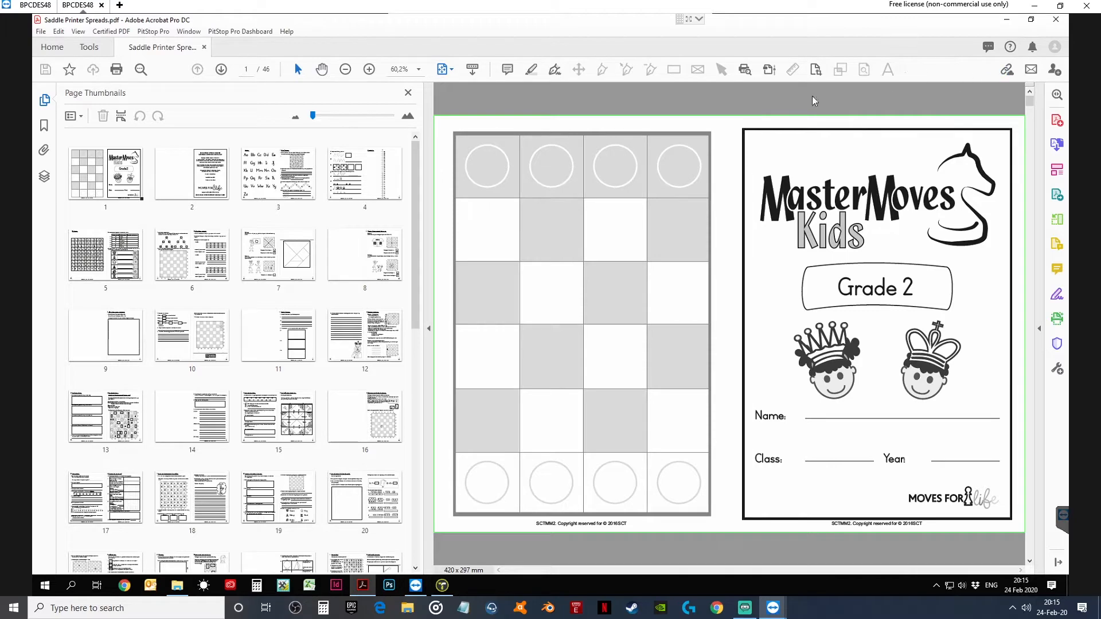
pyautogui.moveTo(596, 113)
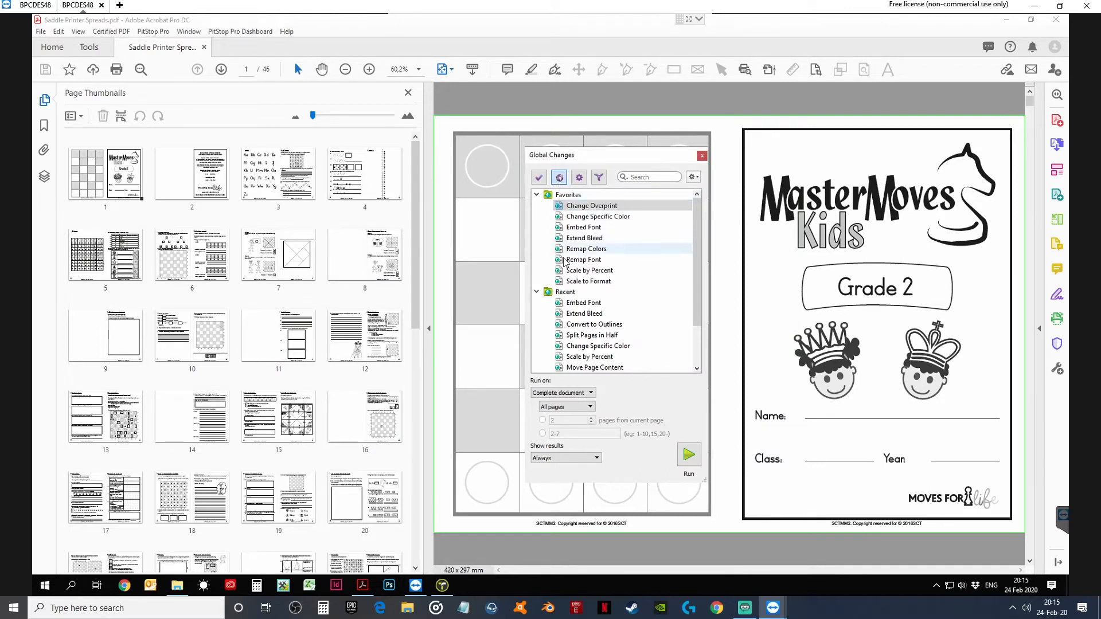
# Search global changes for Split and set Split Pages in Half to vertical on trim box.
pyautogui.click(591, 335)
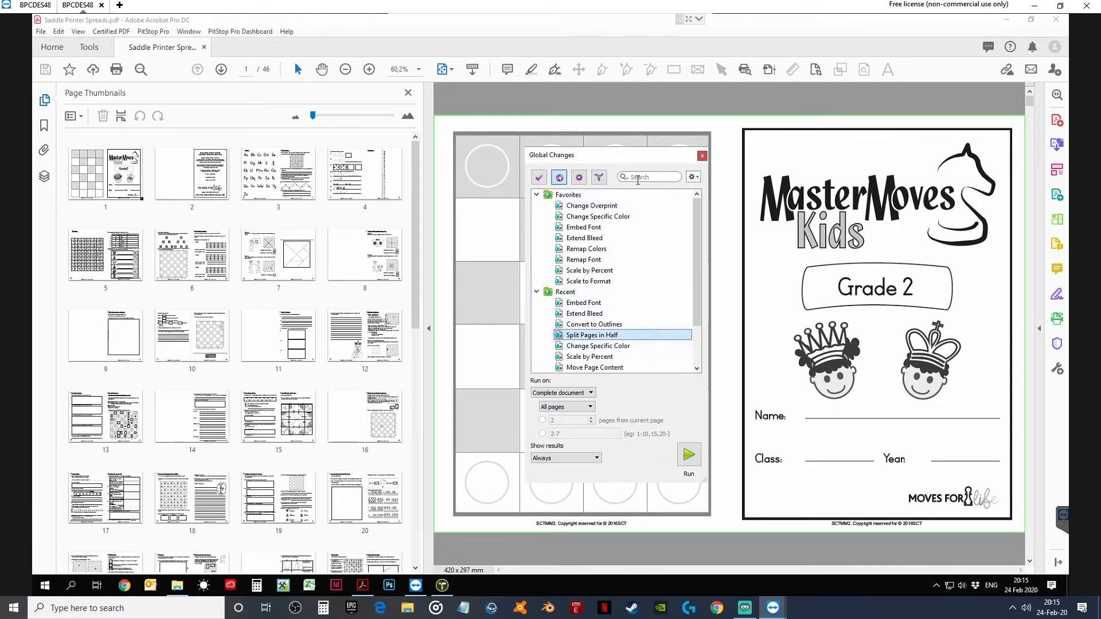
pyautogui.write('s')
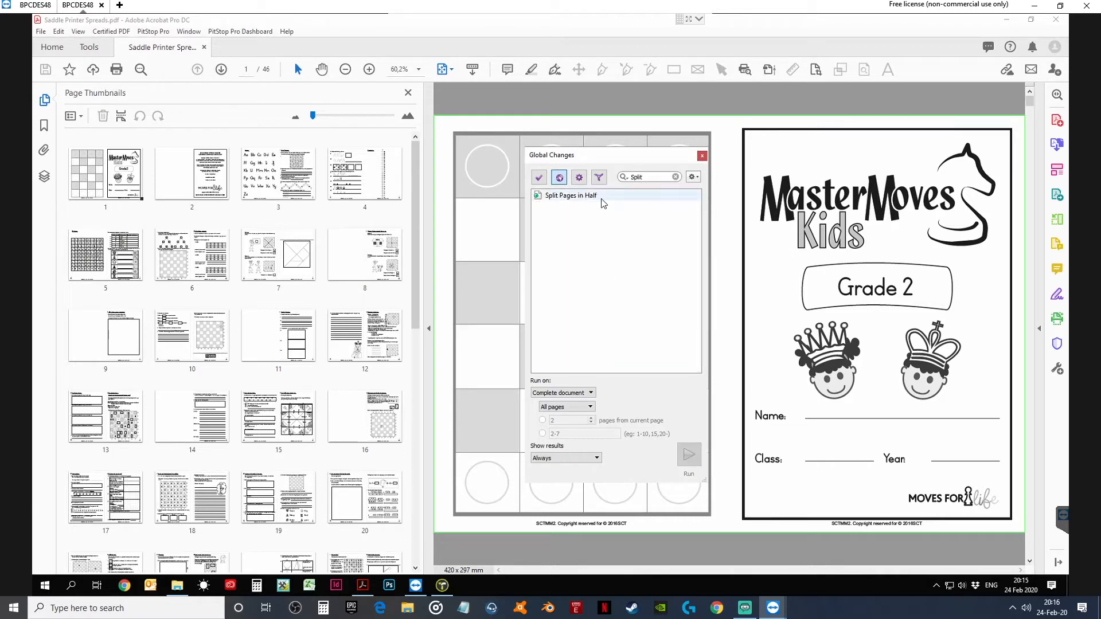
pyautogui.doubleClick(570, 195)
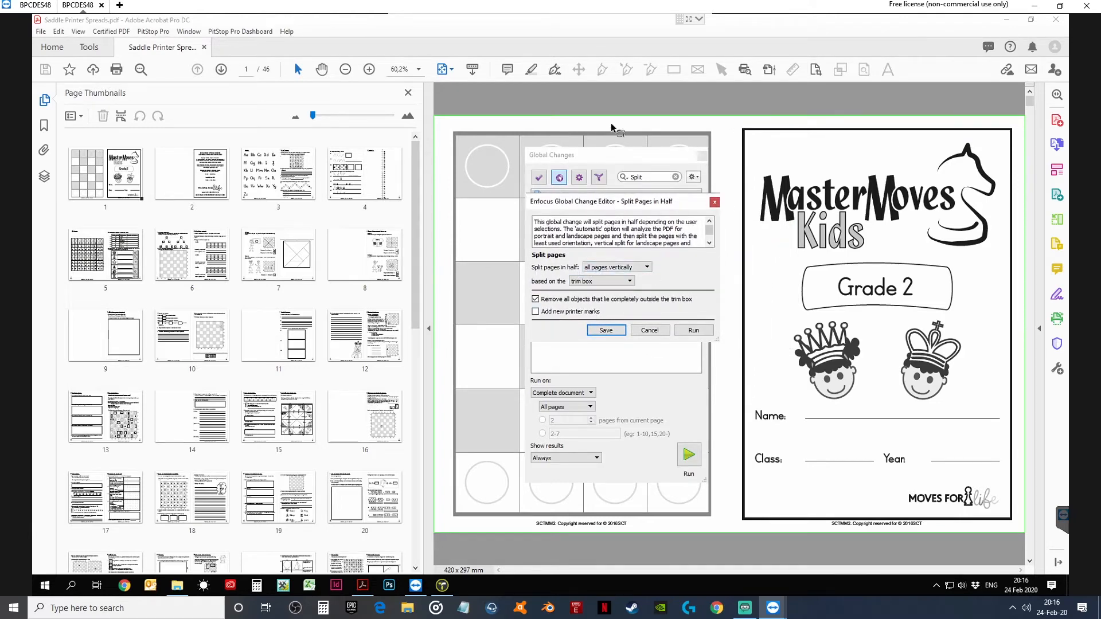
pyautogui.moveTo(609, 294)
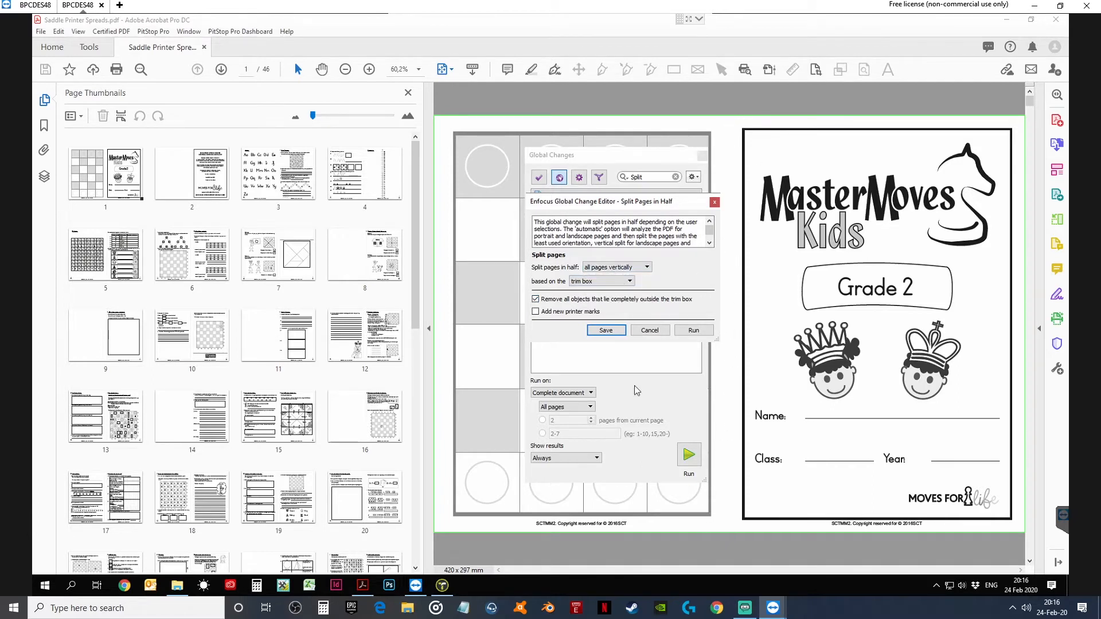
pyautogui.click(600, 281)
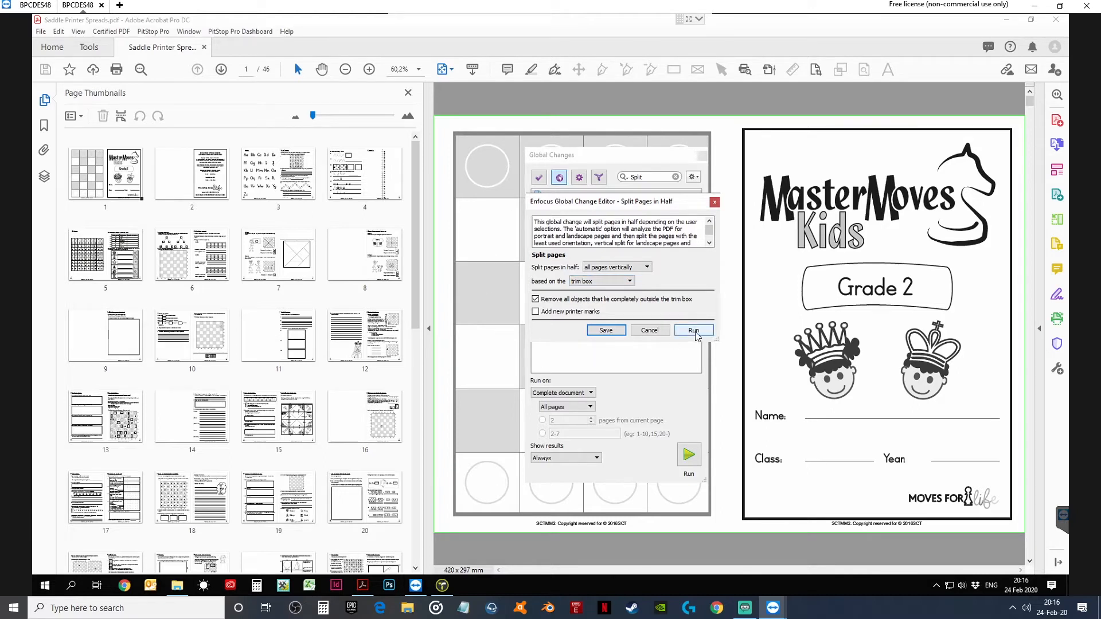
# Run Split Pages in Half and scroll through the resulting 92 single pages.
pyautogui.click(692, 330)
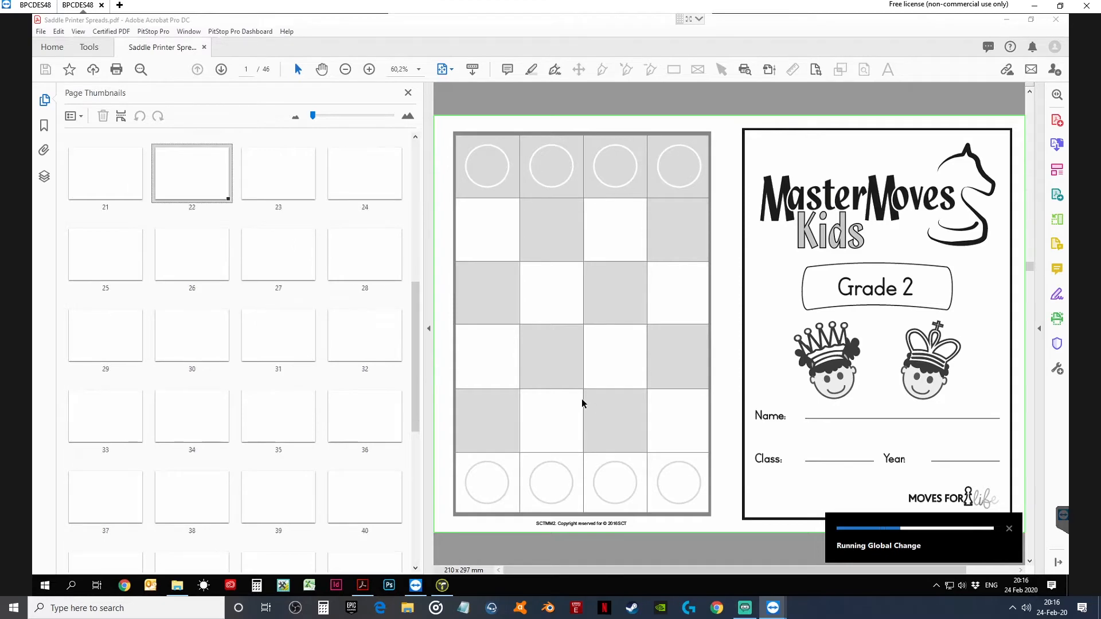
pyautogui.scroll(-3)
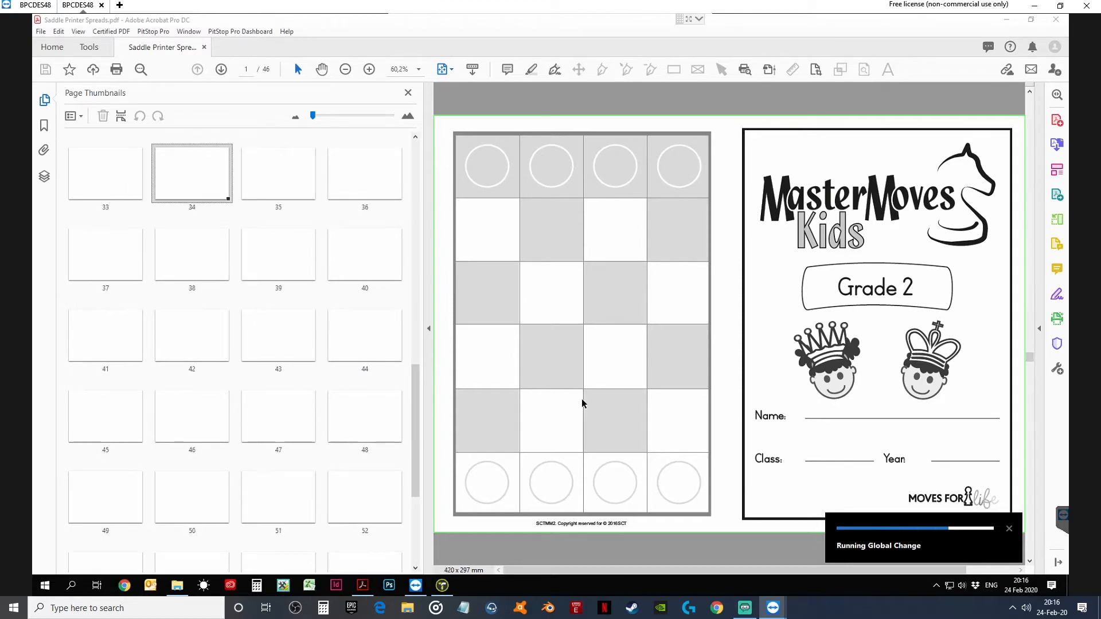
pyautogui.scroll(-3)
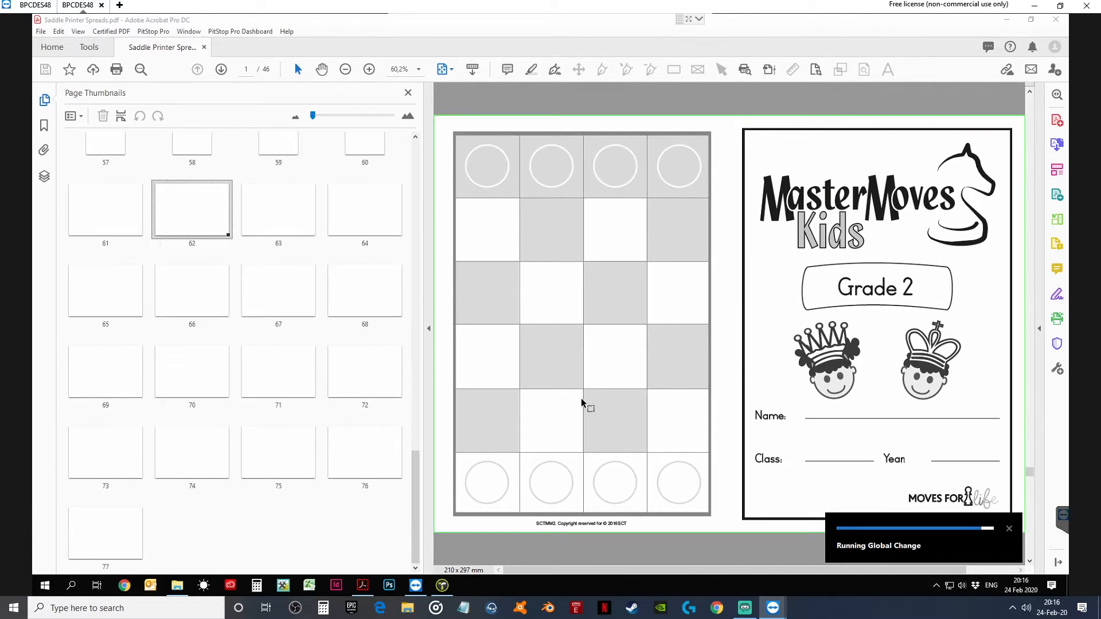
pyautogui.scroll(-3)
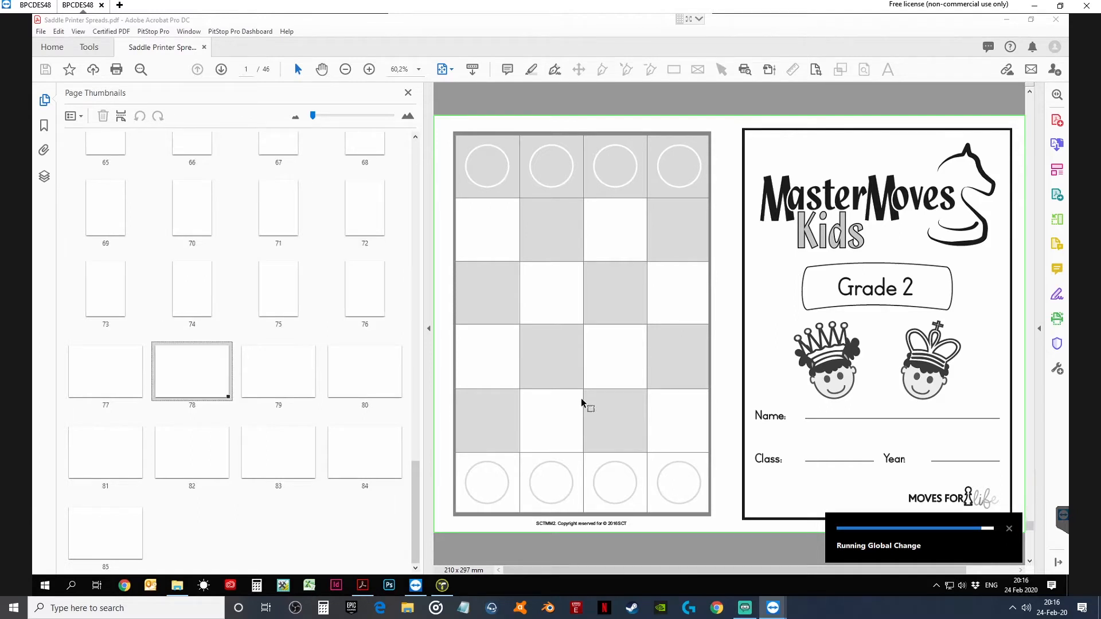
pyautogui.scroll(-3)
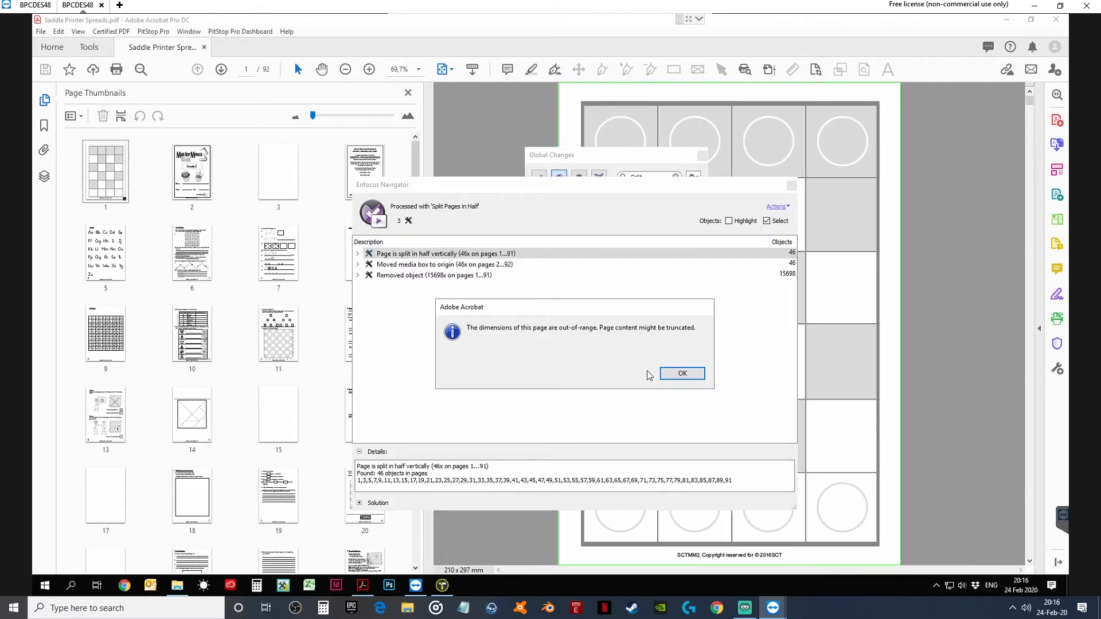
# Acknowledge the page dimension warning and close the Enfocus Navigator report.
pyautogui.click(682, 373)
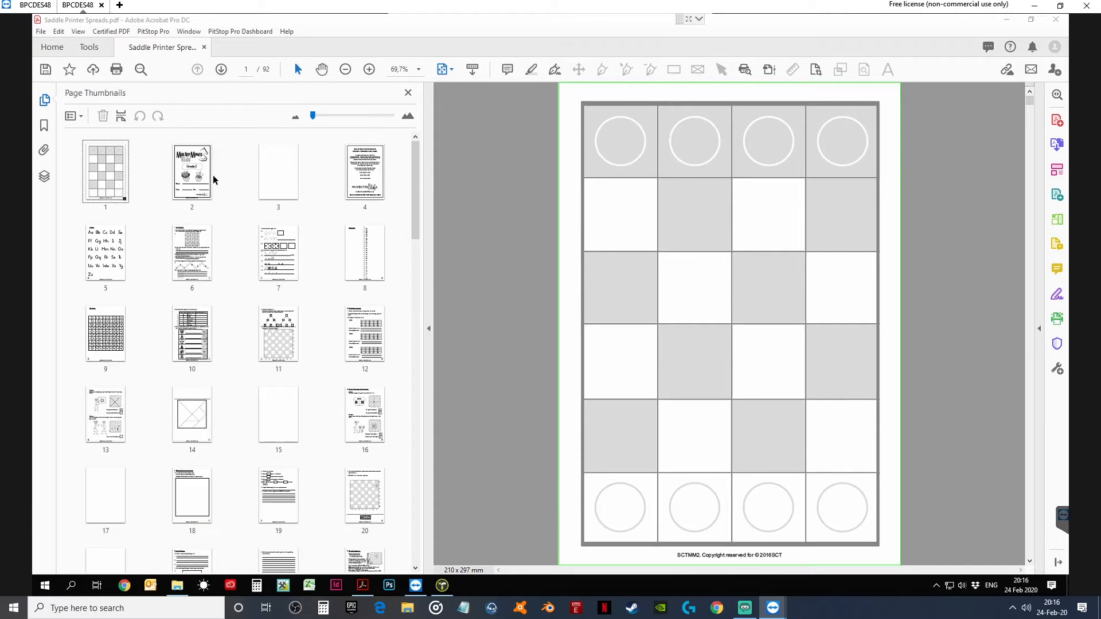
pyautogui.moveTo(422, 322)
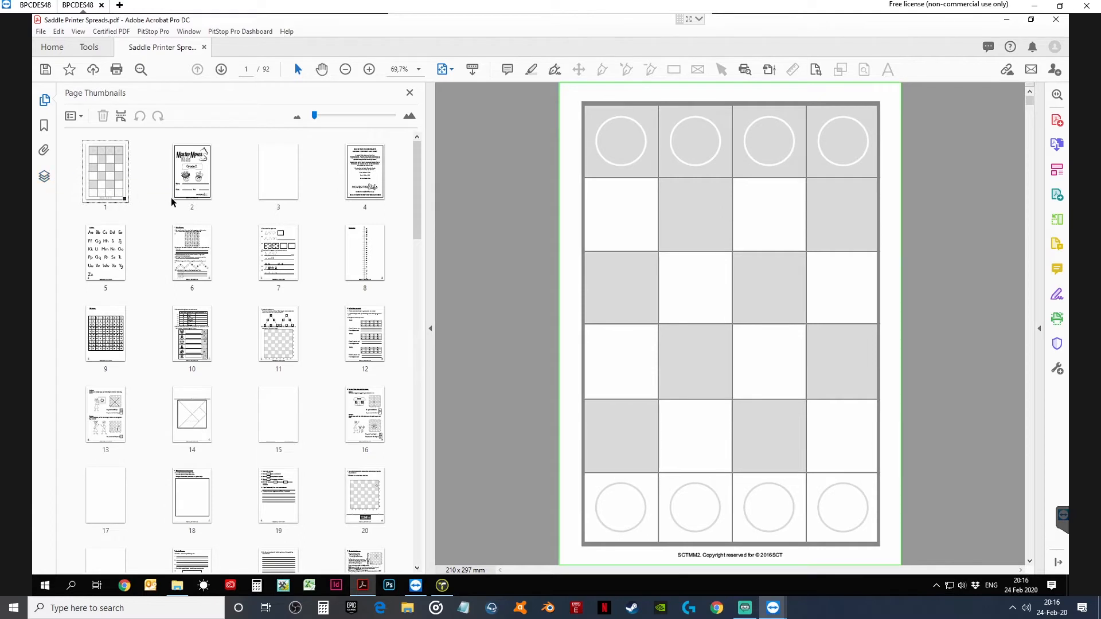
pyautogui.moveTo(447, 195)
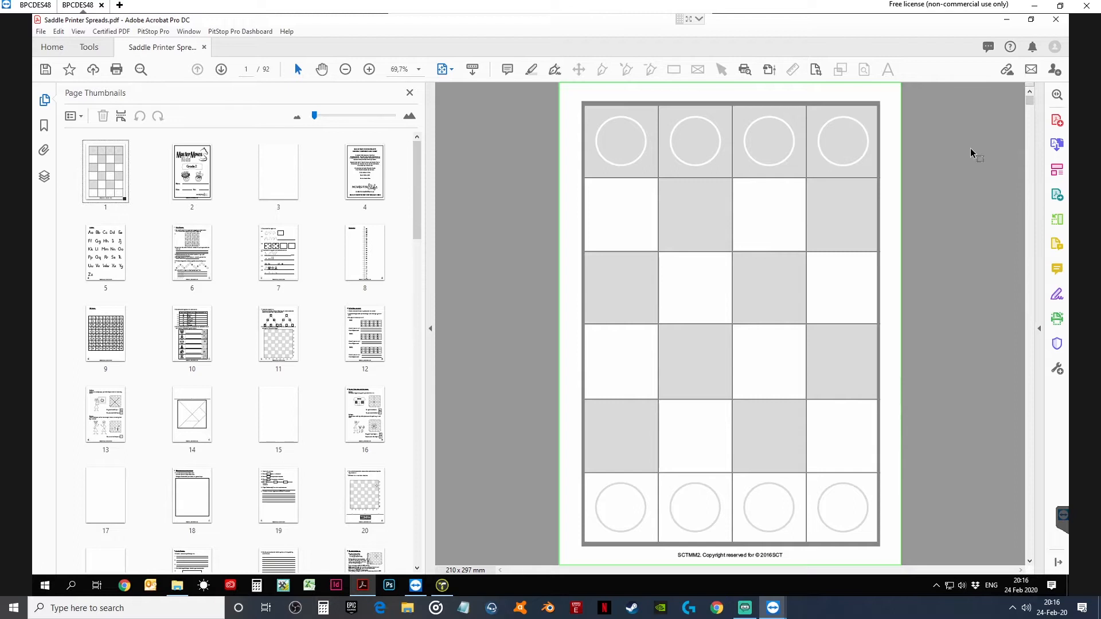
pyautogui.click(106, 171)
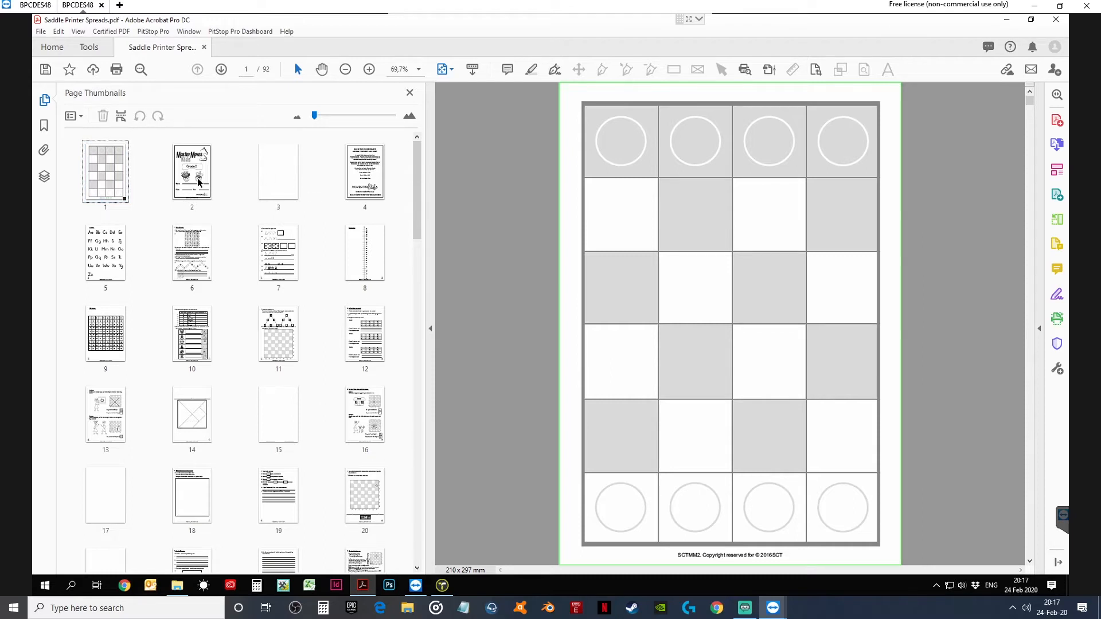
pyautogui.click(192, 172)
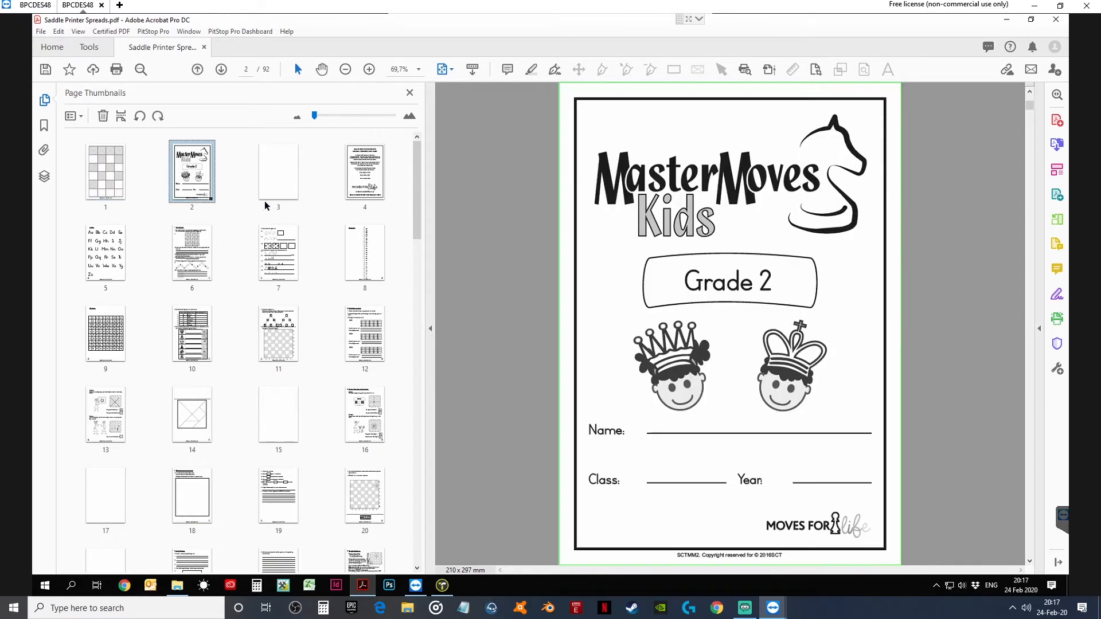
pyautogui.click(277, 171)
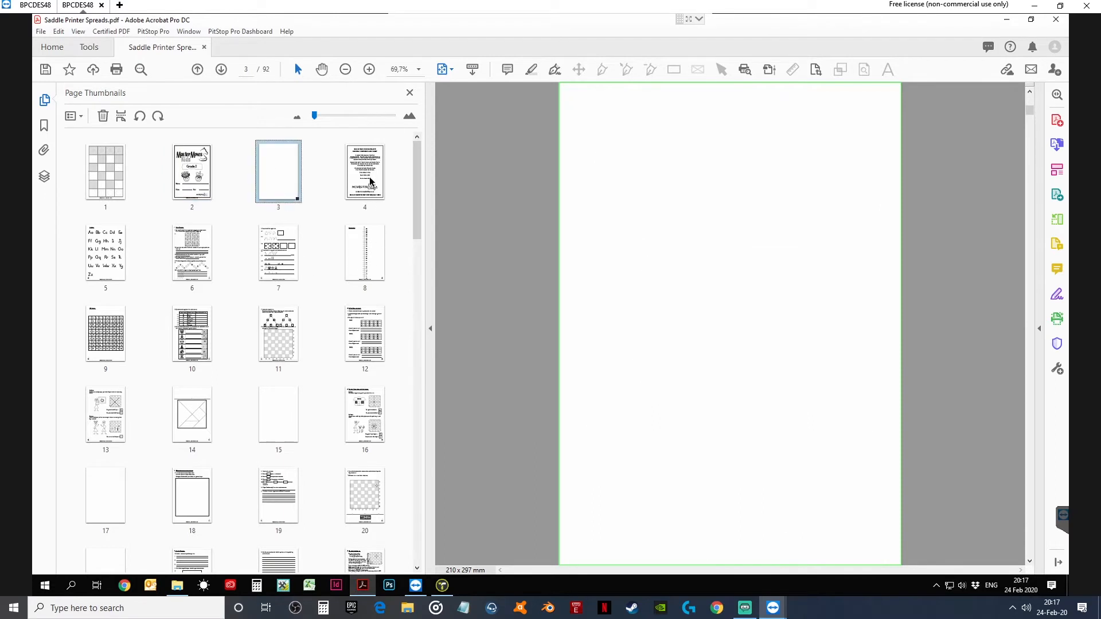
pyautogui.click(106, 172)
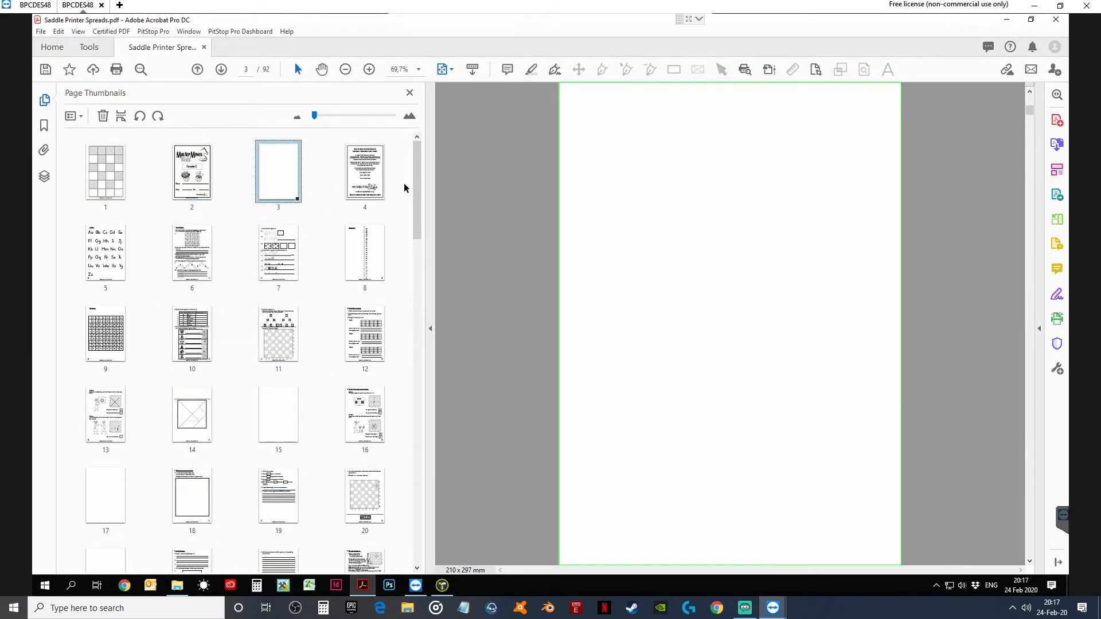
pyautogui.scroll(-3)
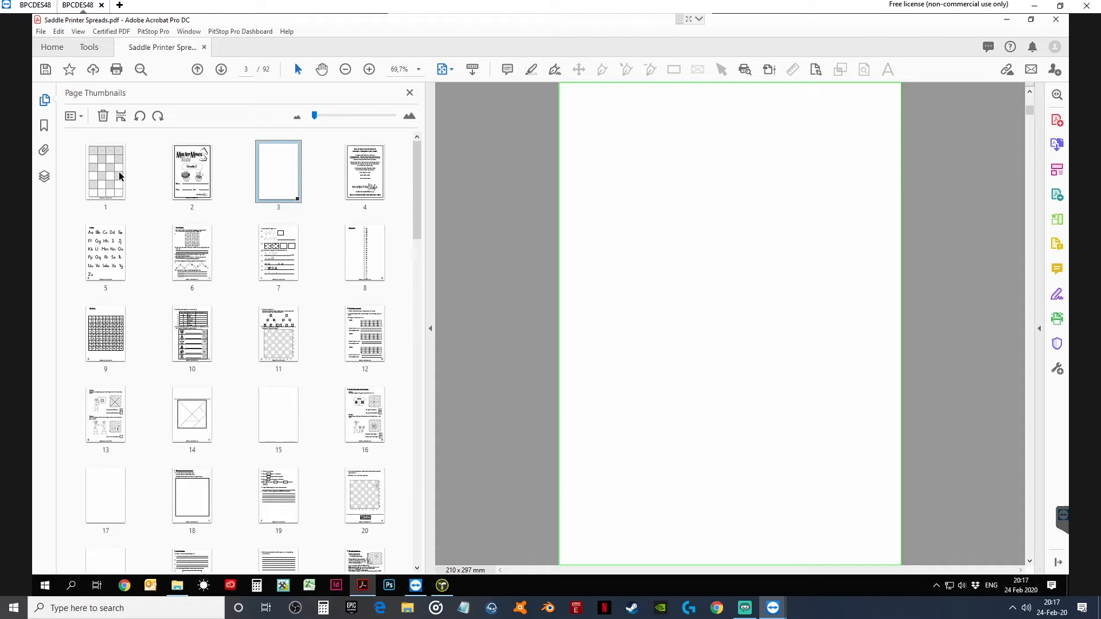
pyautogui.moveTo(358, 406)
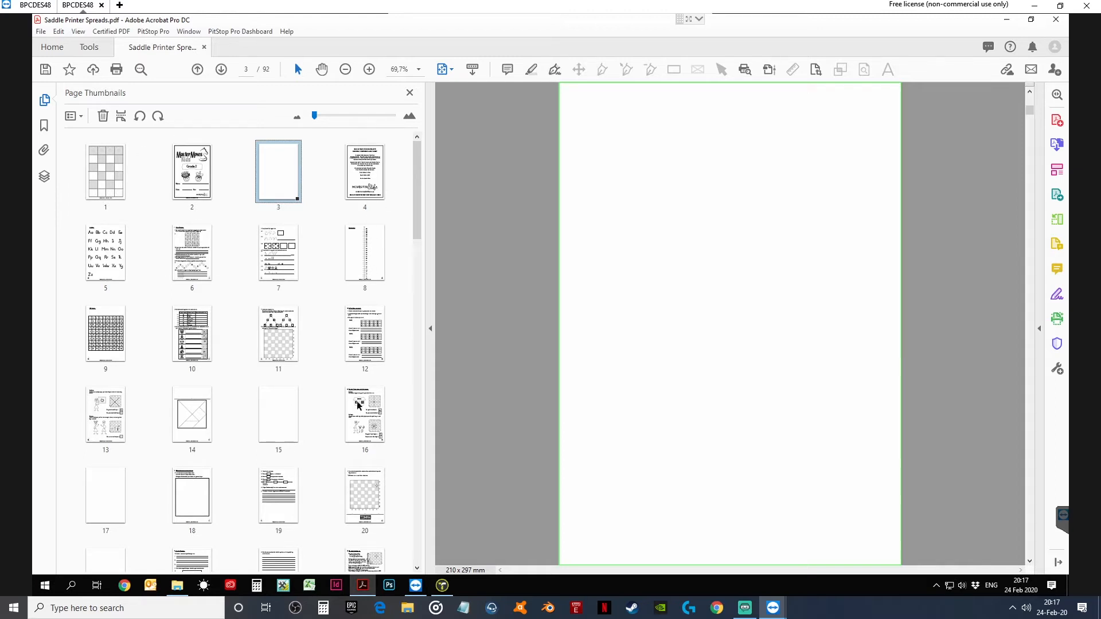
pyautogui.moveTo(370, 247)
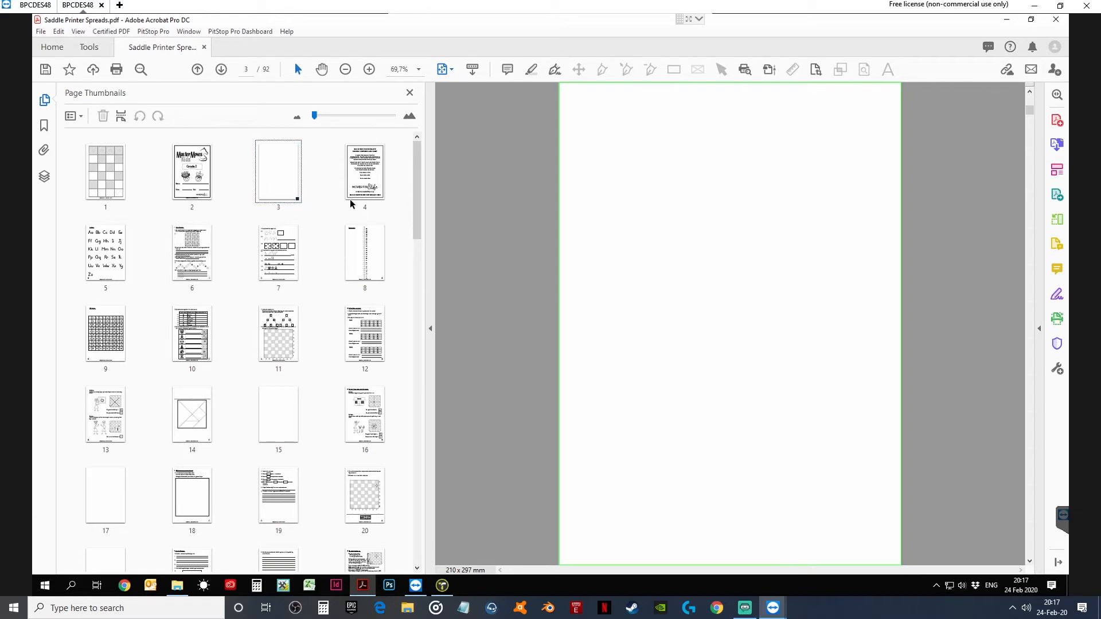
# Save the split 92-page Saddle Printer Spreads document via File > Save.
pyautogui.click(41, 31)
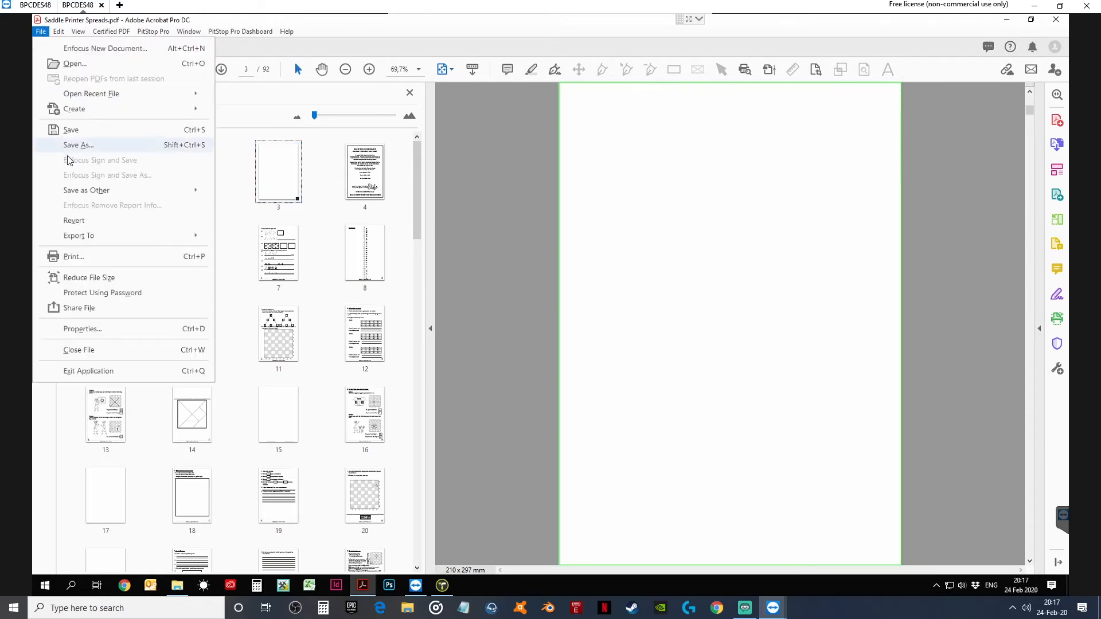
pyautogui.click(41, 31)
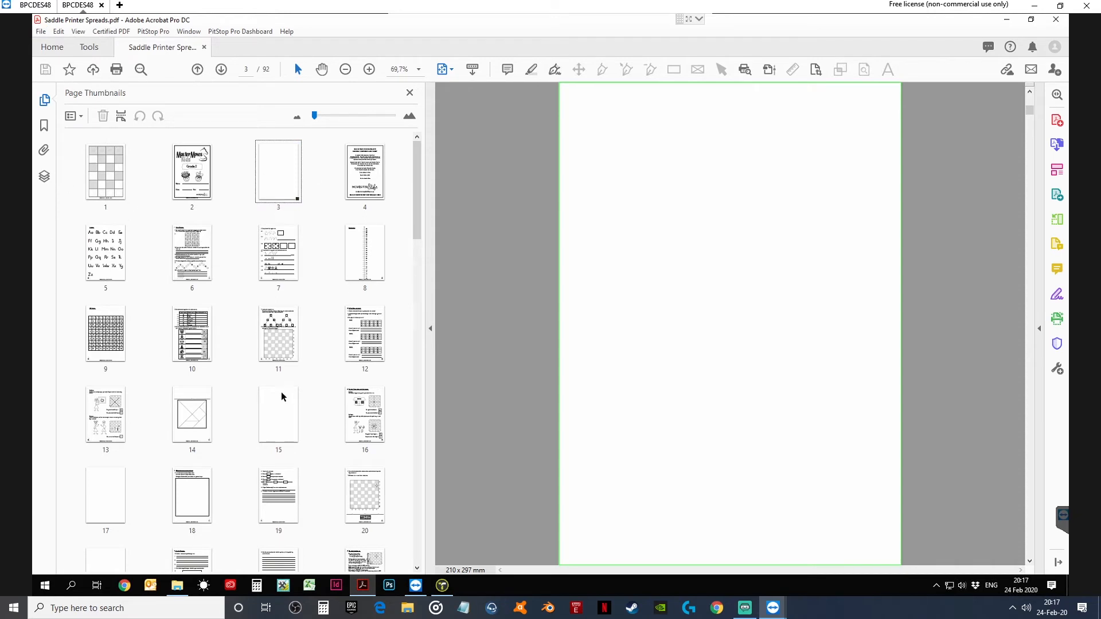
pyautogui.moveTo(157, 176)
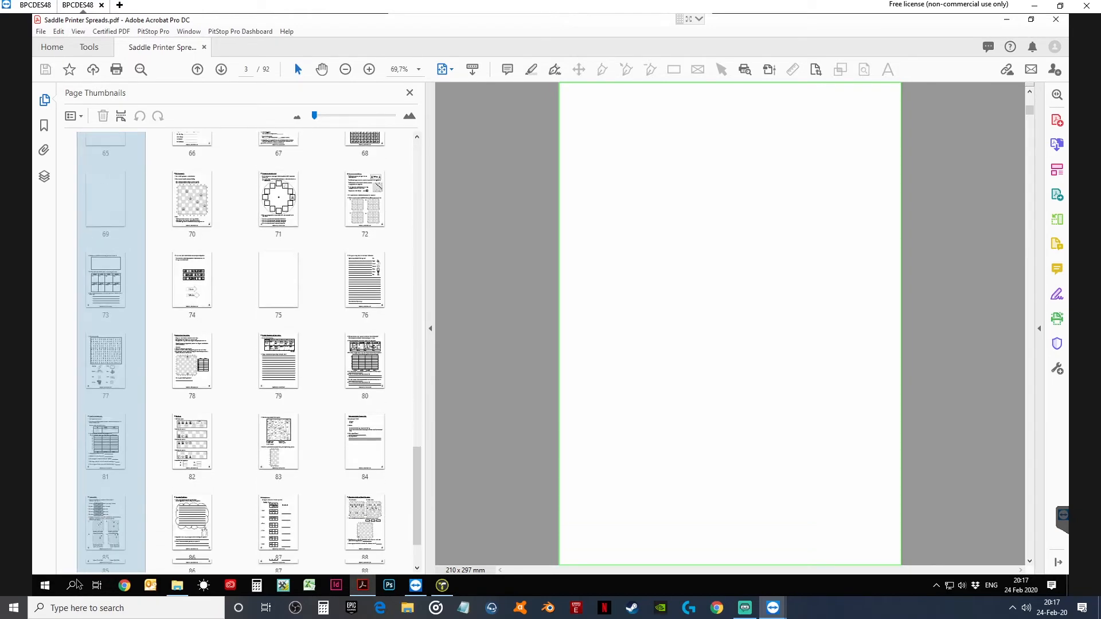
# Delete pages 1, 4, 5, 8 through 89, 92, leaving 46 pages.
pyautogui.scroll(-3)
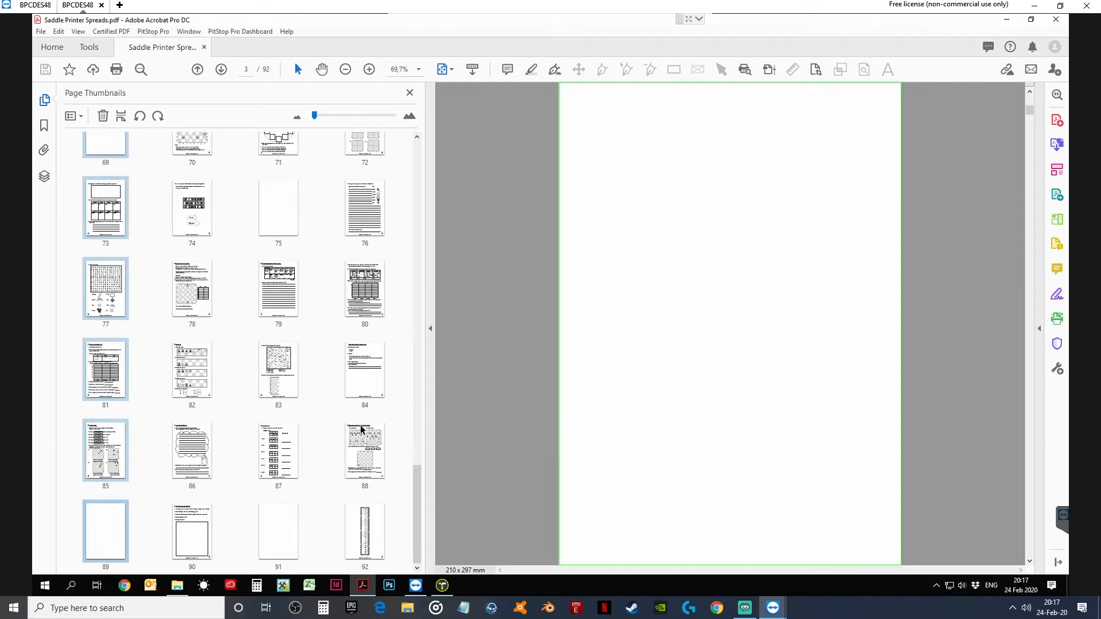
pyautogui.moveTo(342, 525)
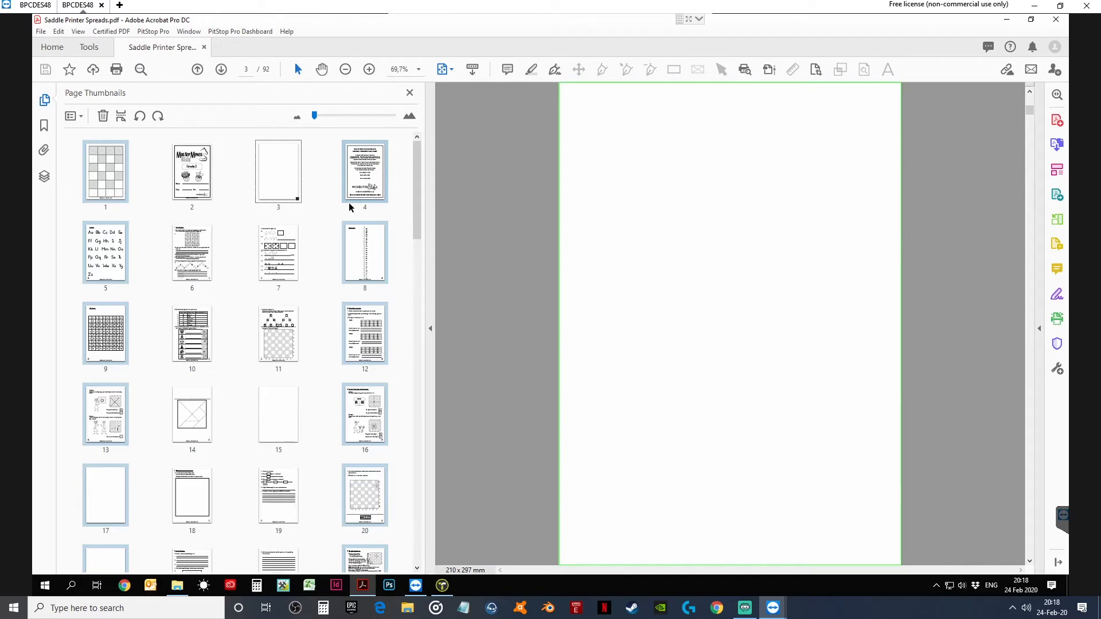
pyautogui.click(102, 116)
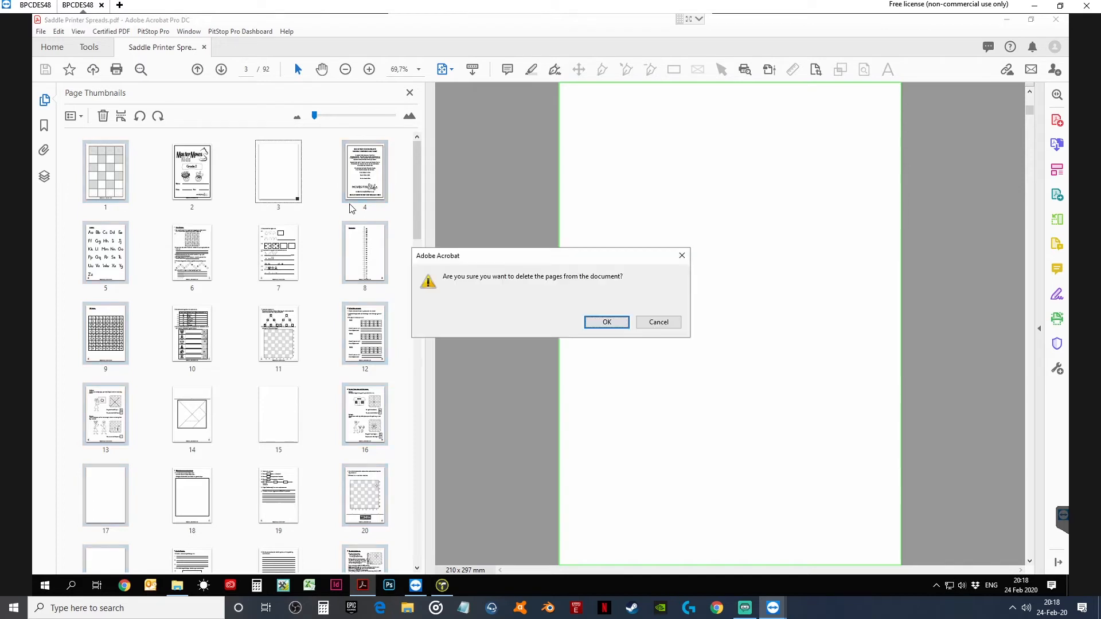
pyautogui.click(606, 322)
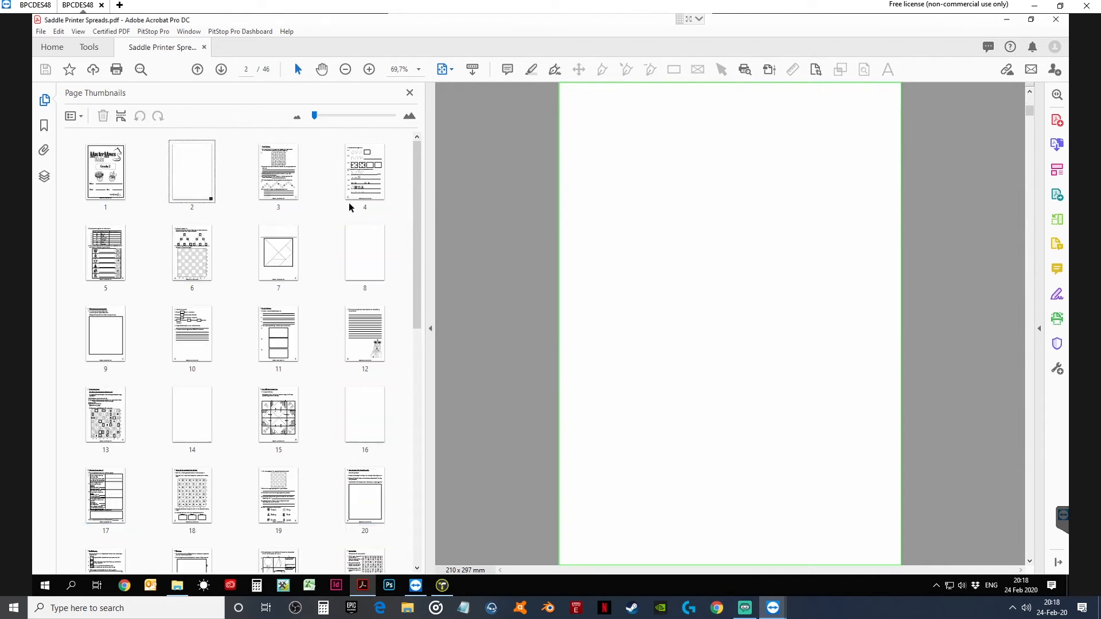
pyautogui.moveTo(186, 234)
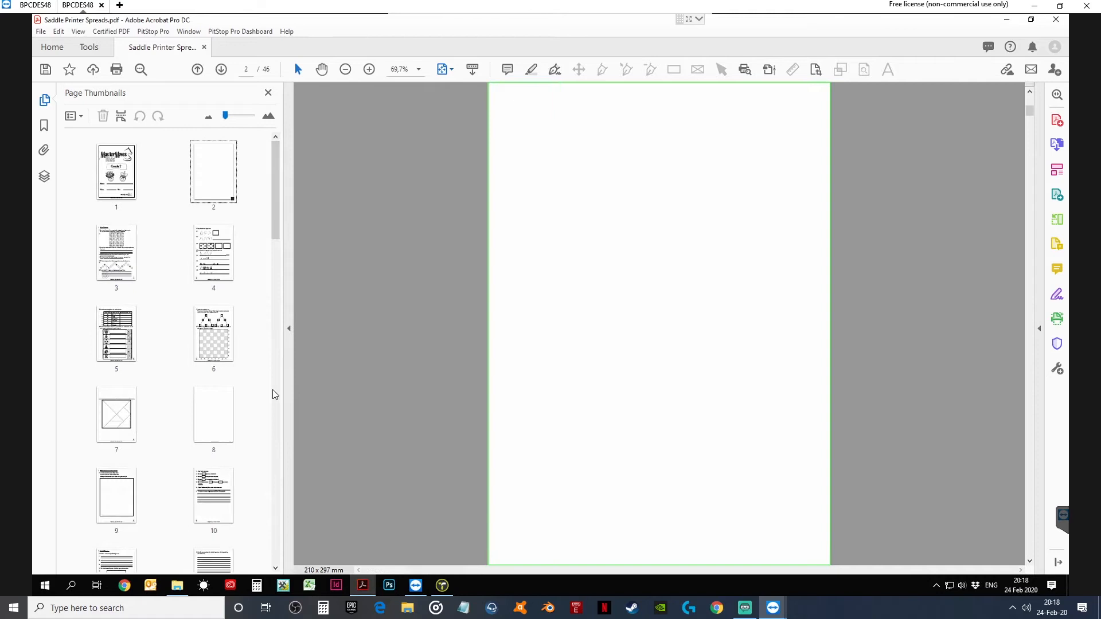
pyautogui.moveTo(198, 307)
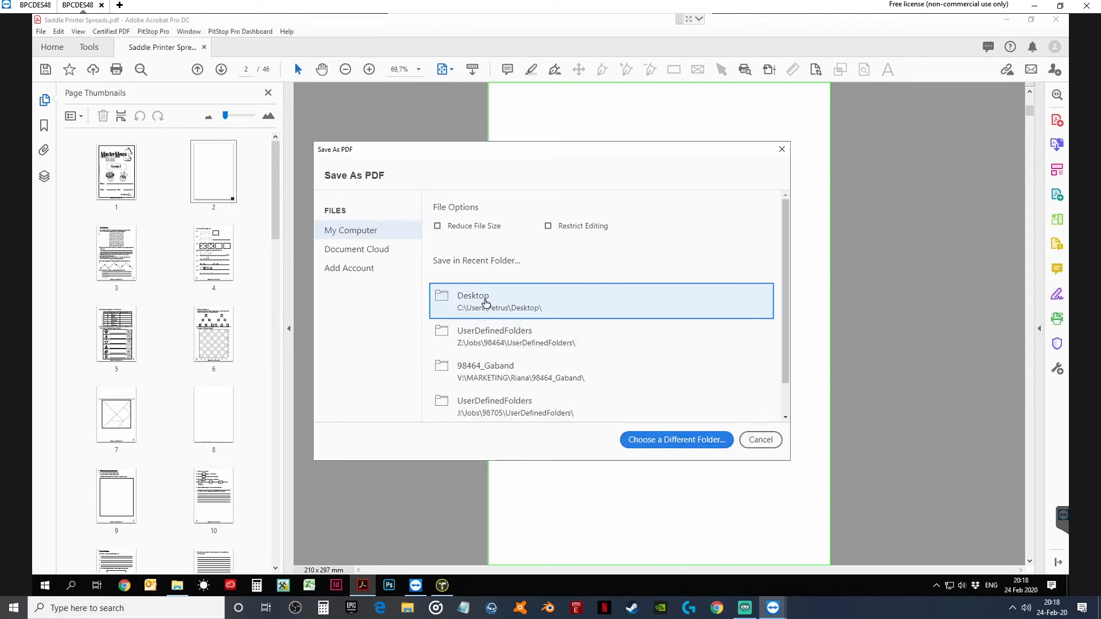
# Save the 46-page document to the Desktop as 'First Half'.
pyautogui.click(675, 440)
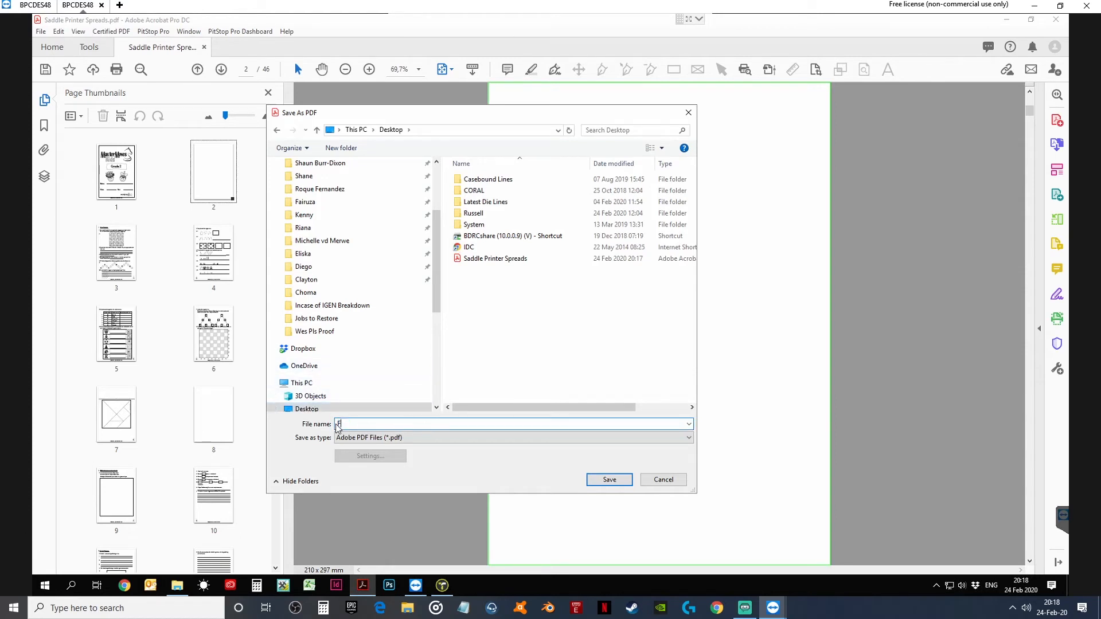
pyautogui.write('First Half')
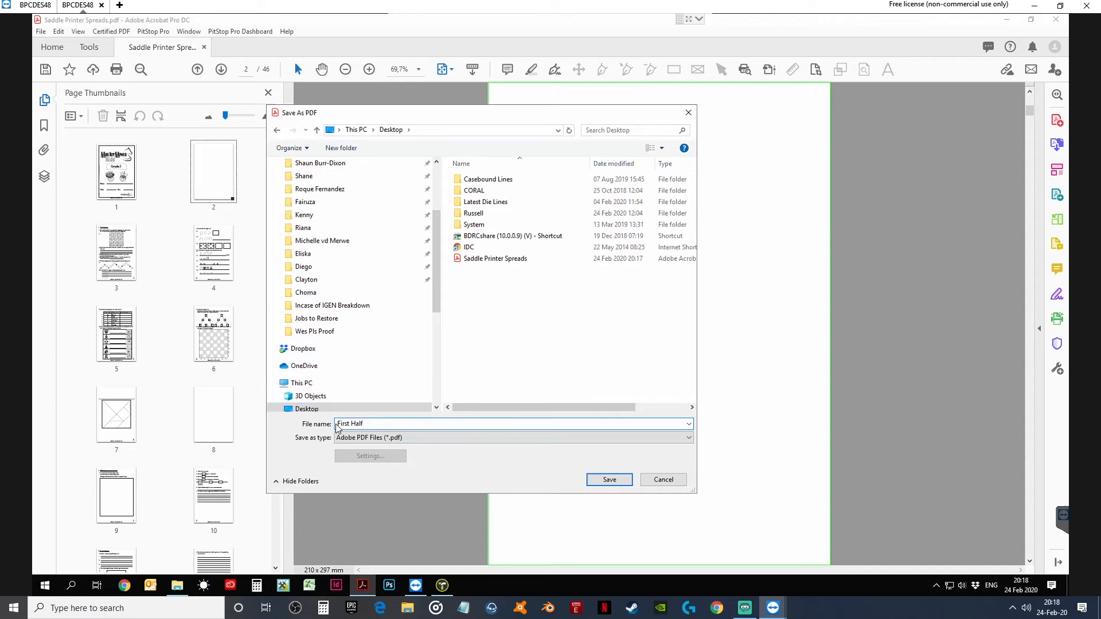
pyautogui.click(608, 480)
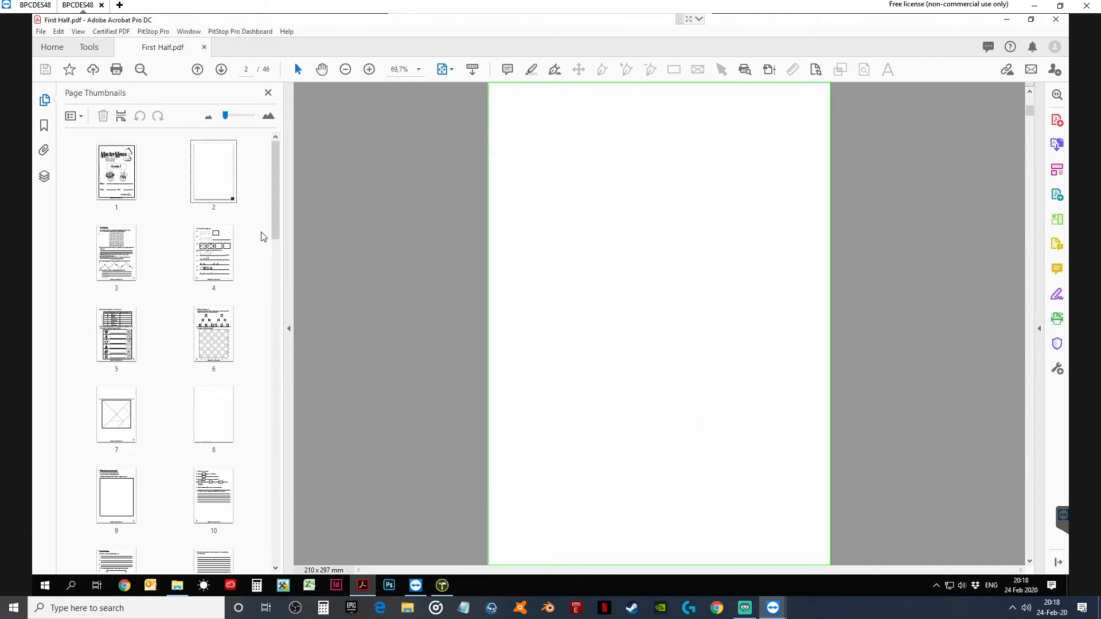
pyautogui.moveTo(204, 49)
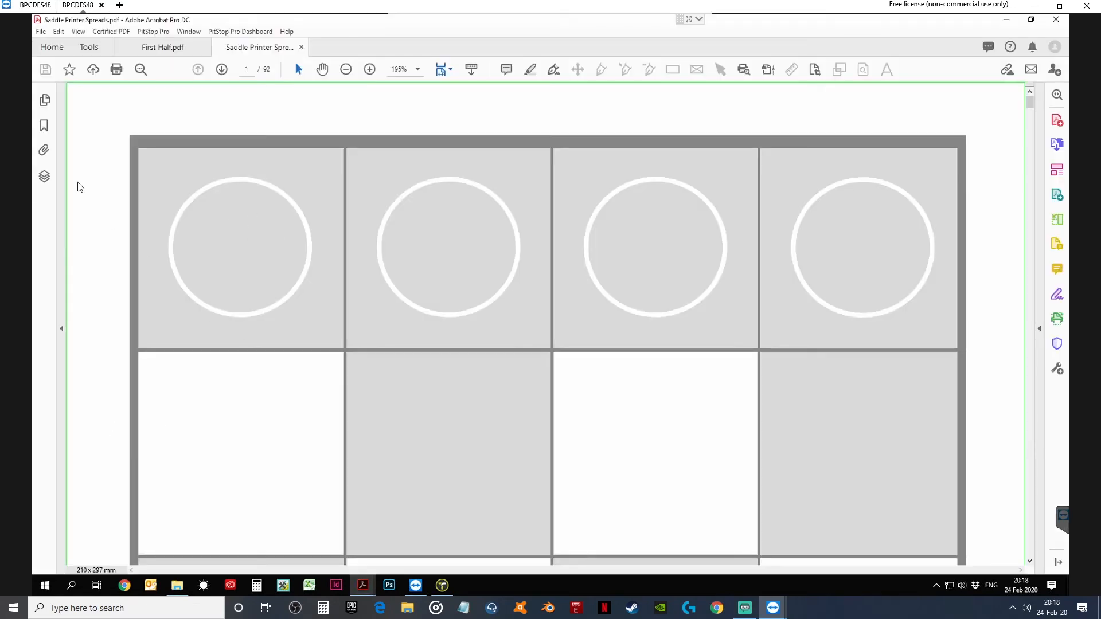
# Show page thumbnails for the reopened 92-page Saddle Printer Spreads file.
pyautogui.click(43, 100)
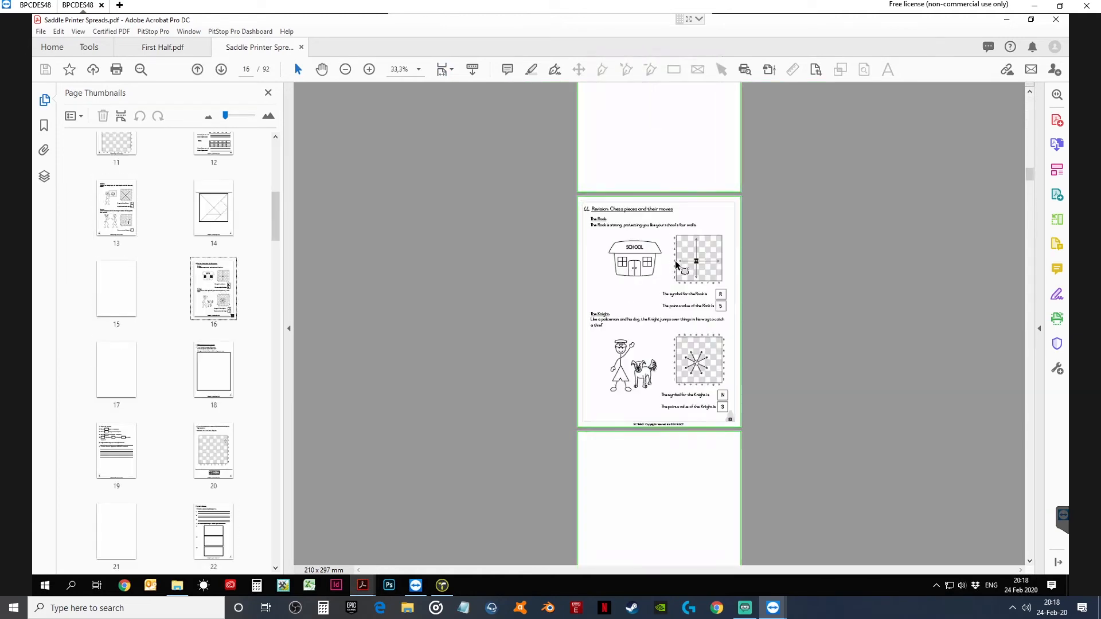
pyautogui.moveTo(612, 258)
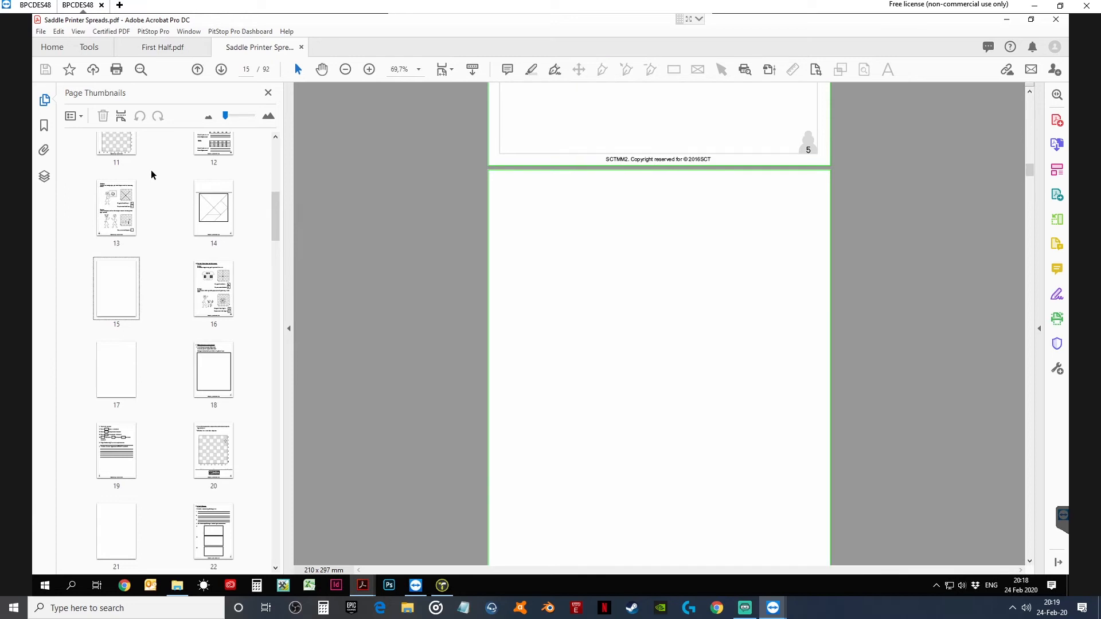
pyautogui.moveTo(422, 279)
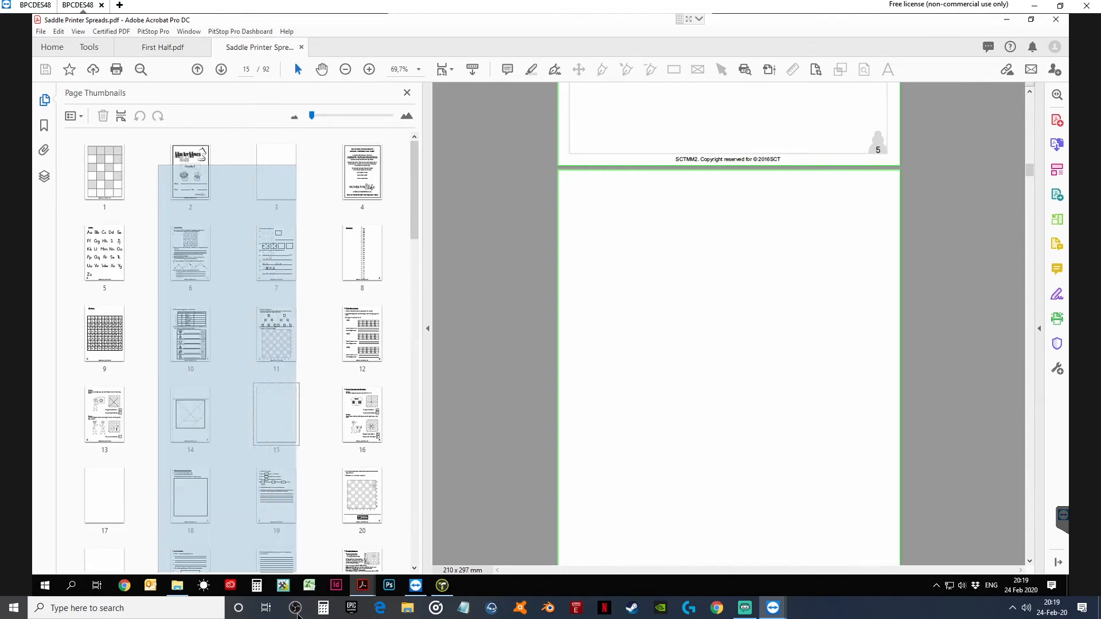
# Delete pages 2, 3, 6, 7 through 90, 91, leaving 46 pages.
pyautogui.scroll(-3)
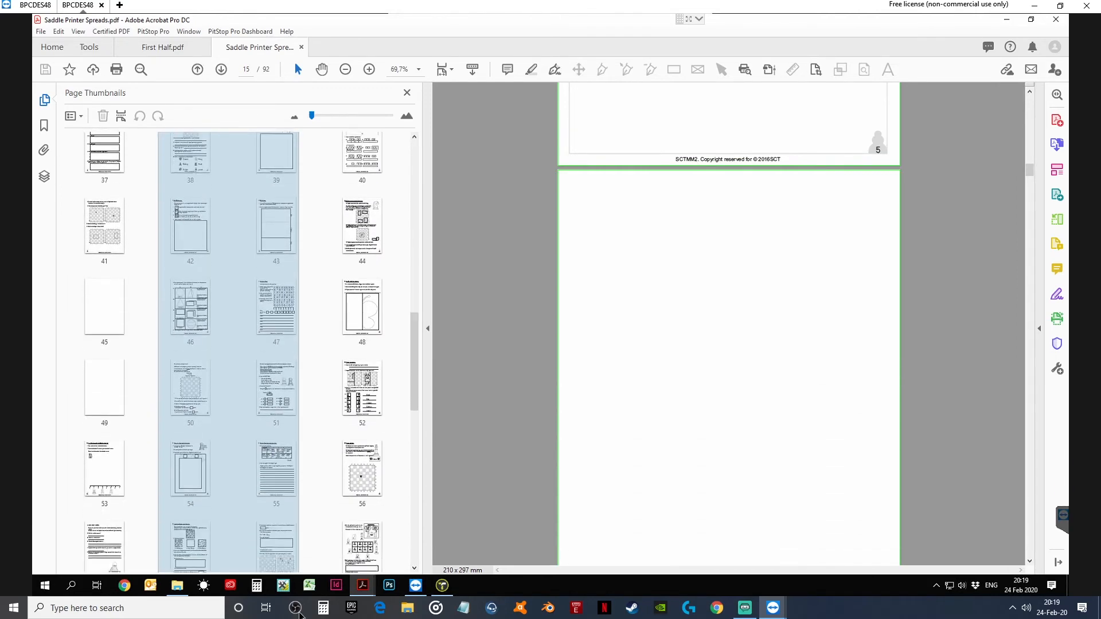
pyautogui.scroll(-3)
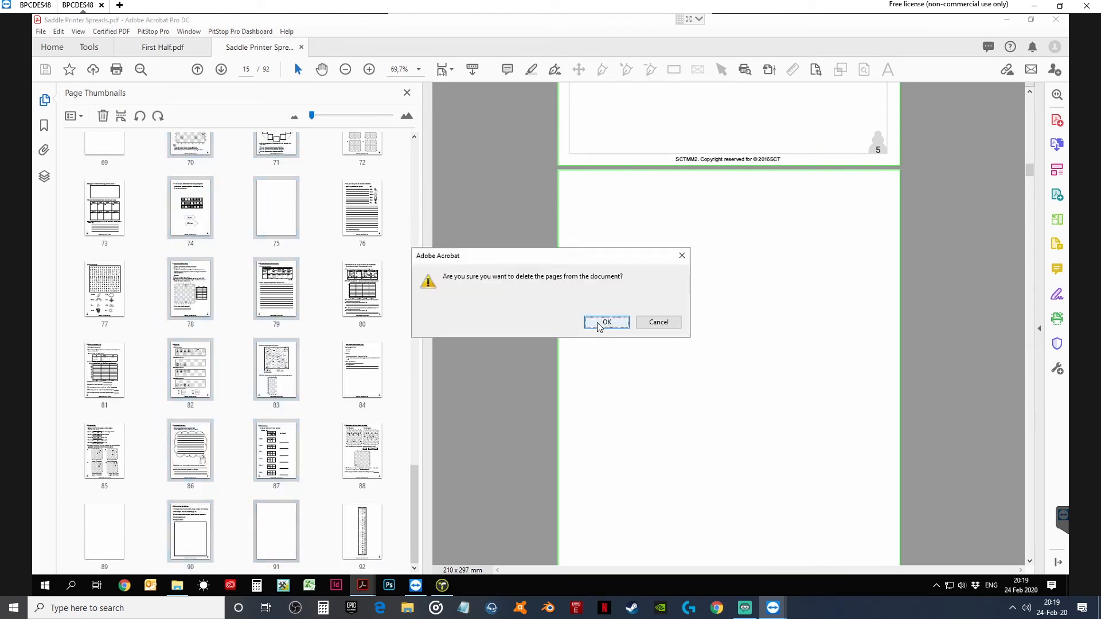
pyautogui.click(606, 322)
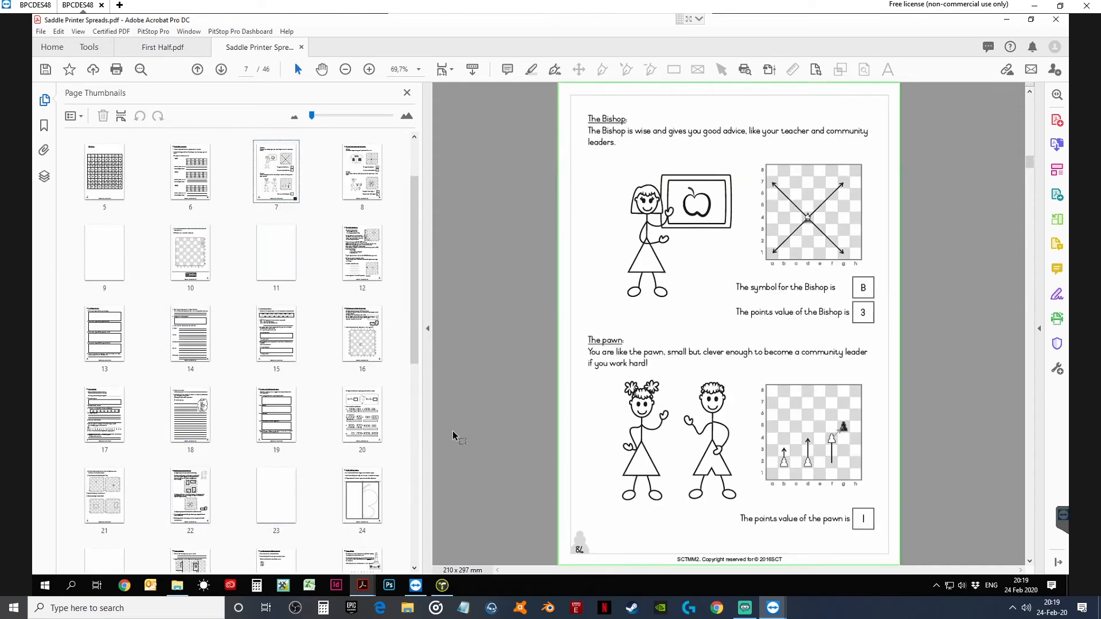
pyautogui.moveTo(1008, 533)
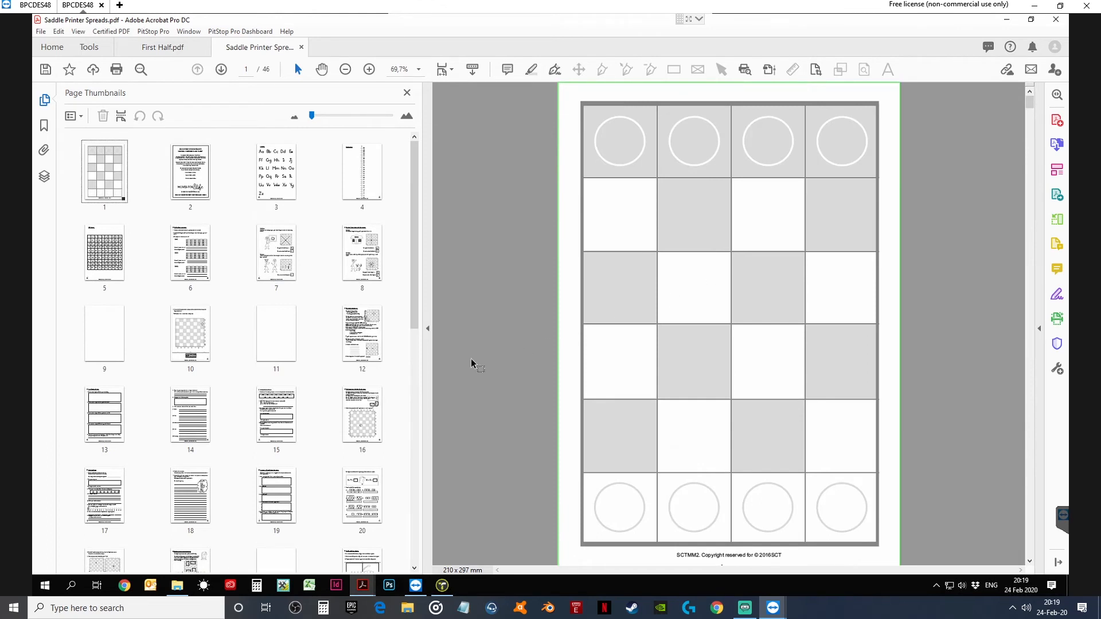
pyautogui.moveTo(386, 426)
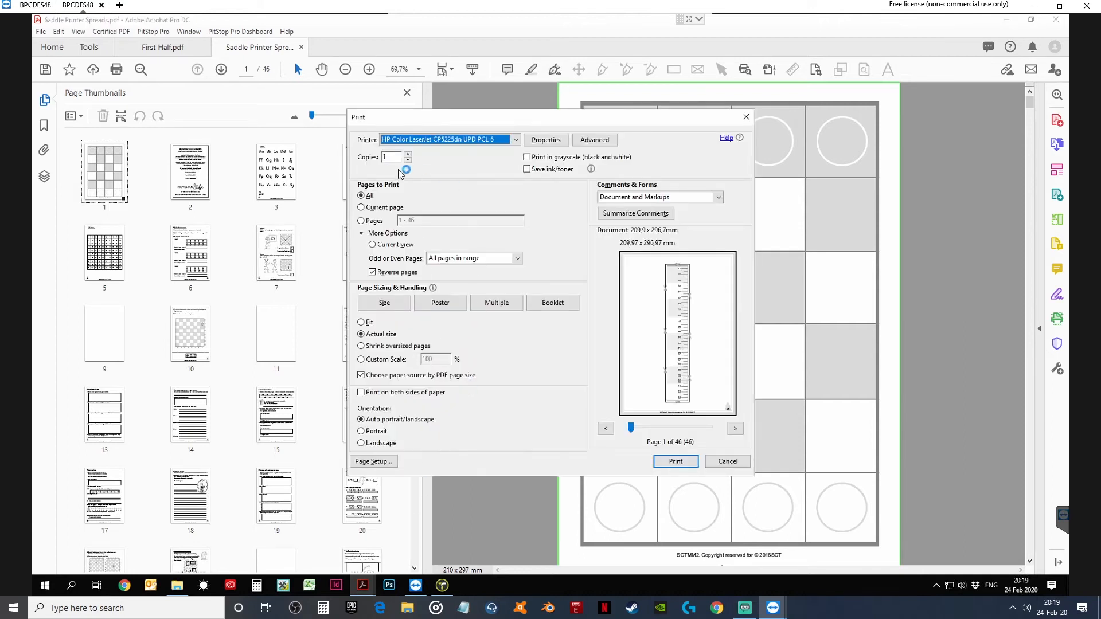
# Print all 46 pages to the Adobe PDF printer with Reverse pages enabled.
pyautogui.click(516, 139)
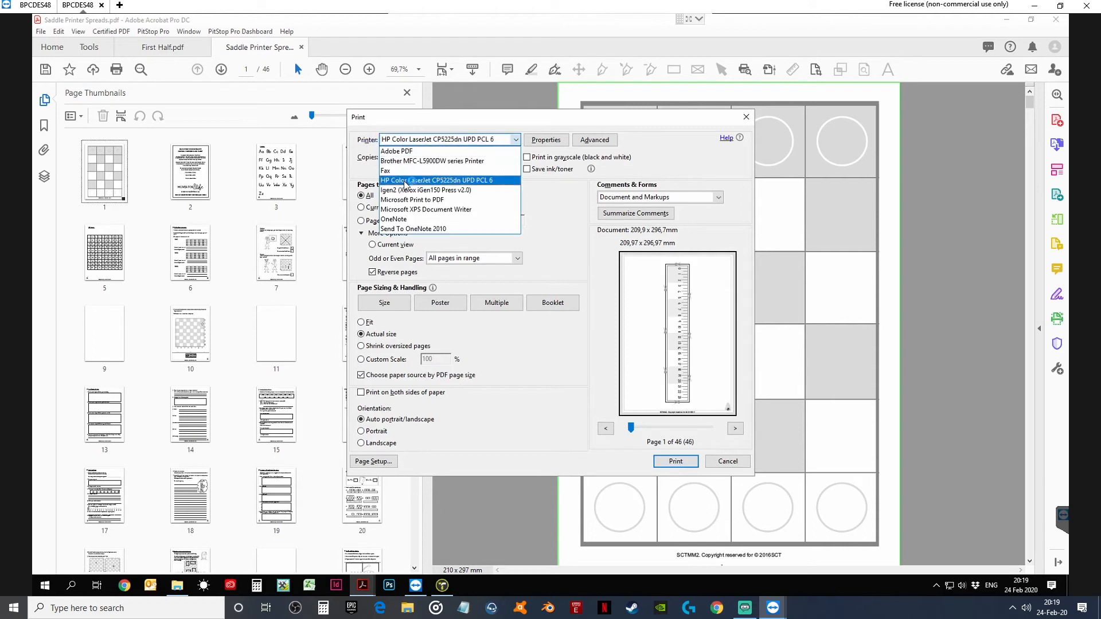
pyautogui.click(397, 151)
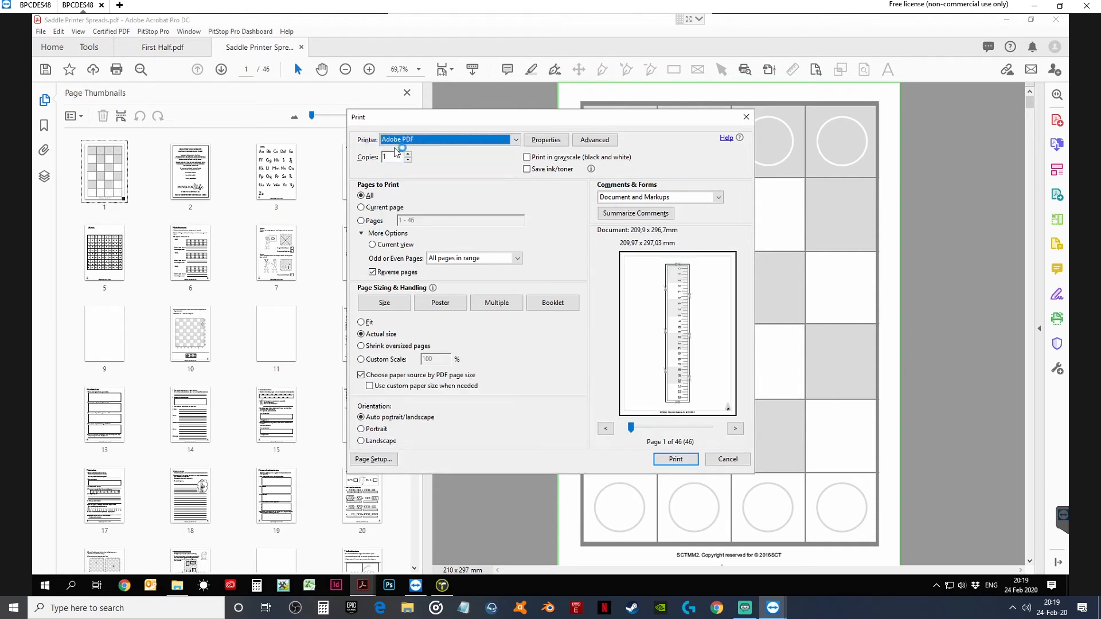
pyautogui.click(364, 234)
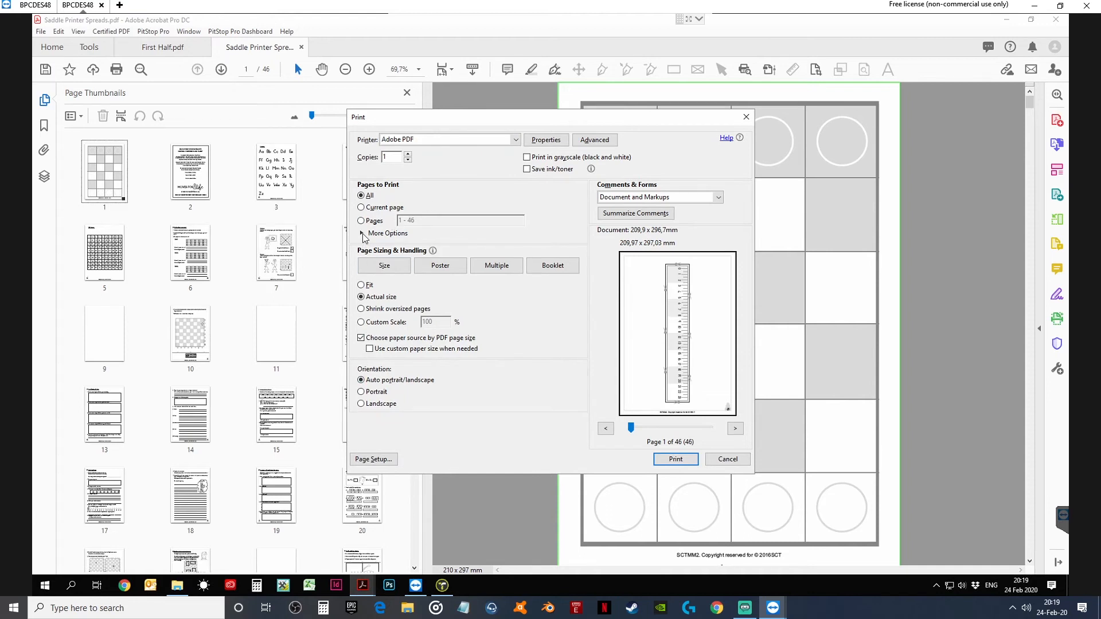
pyautogui.click(387, 234)
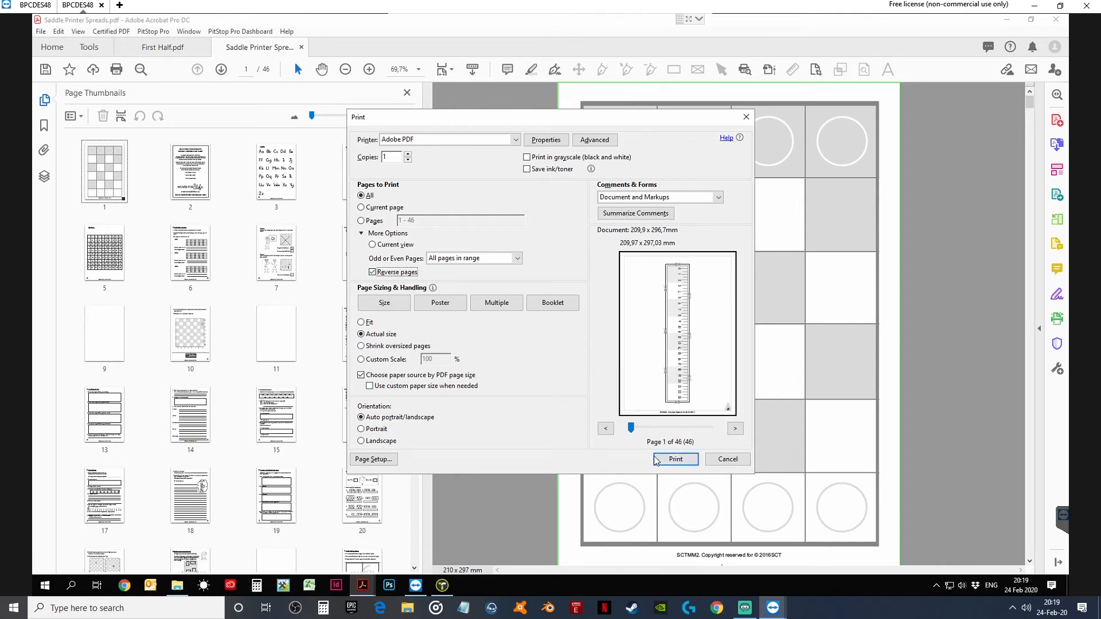
pyautogui.click(675, 459)
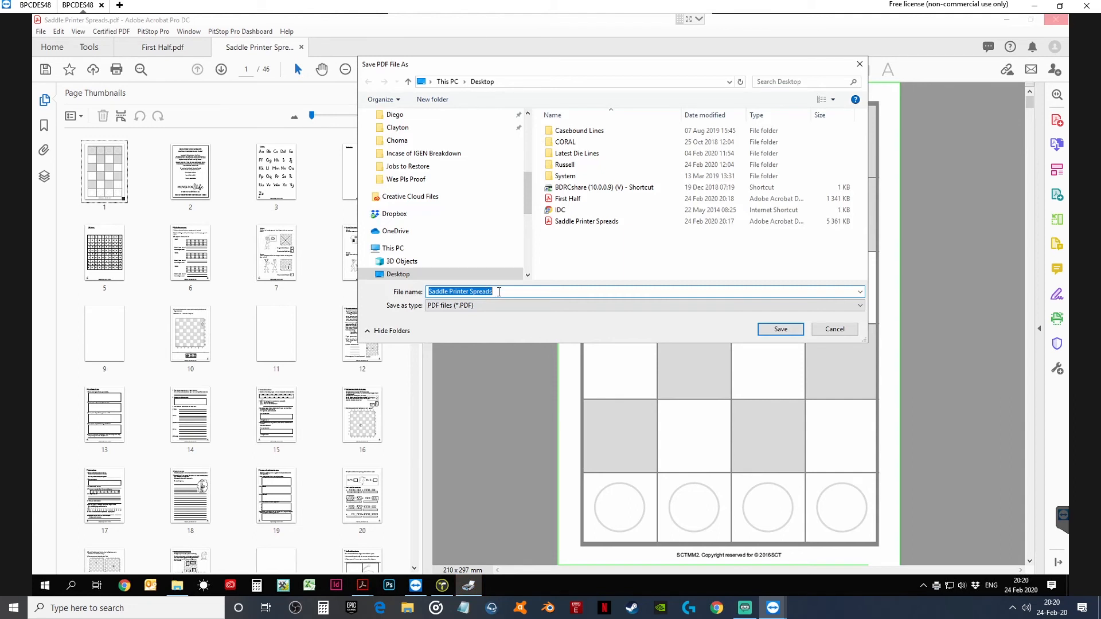
# Save the reversed print on the Desktop as 'Back Half'.
pyautogui.write('Back Half')
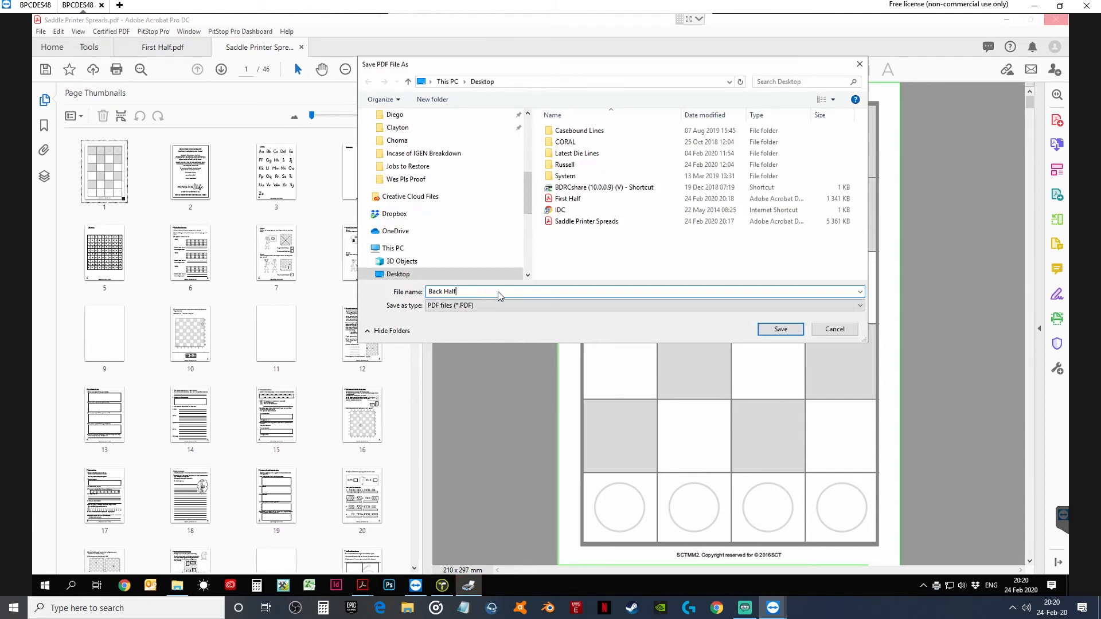
pyautogui.click(779, 329)
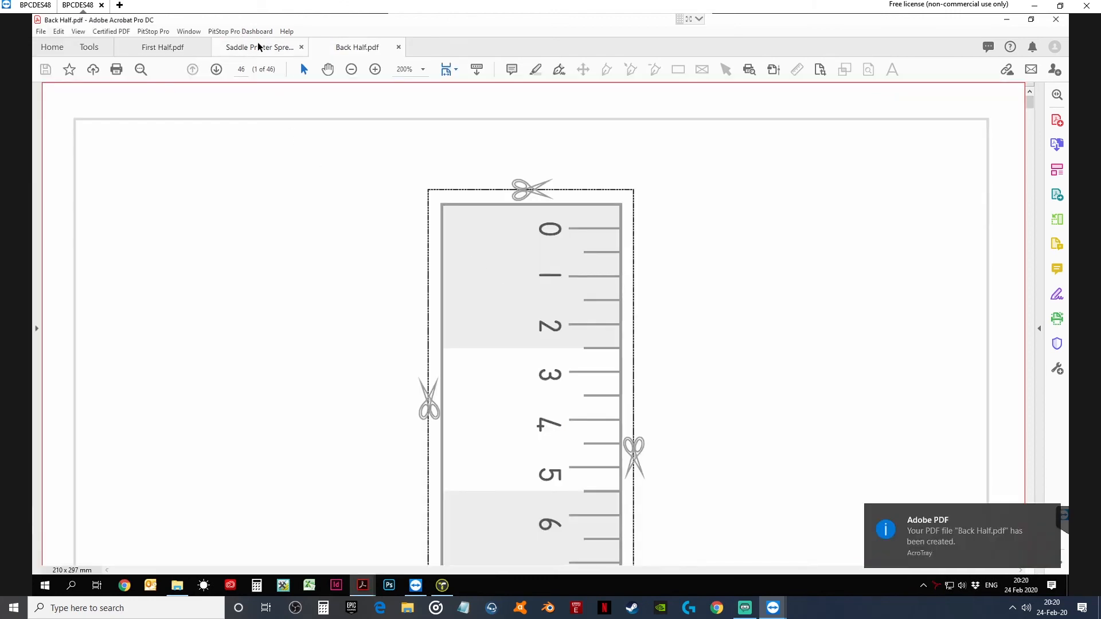
# Close Saddle Printer Spreads without saving changes.
pyautogui.click(398, 47)
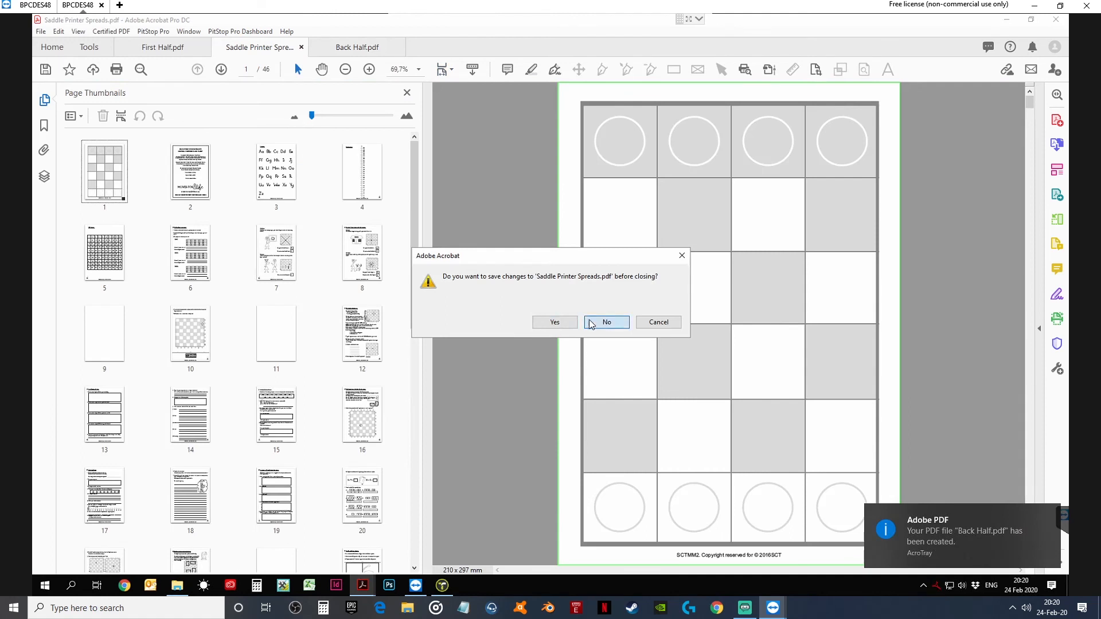
pyautogui.click(606, 321)
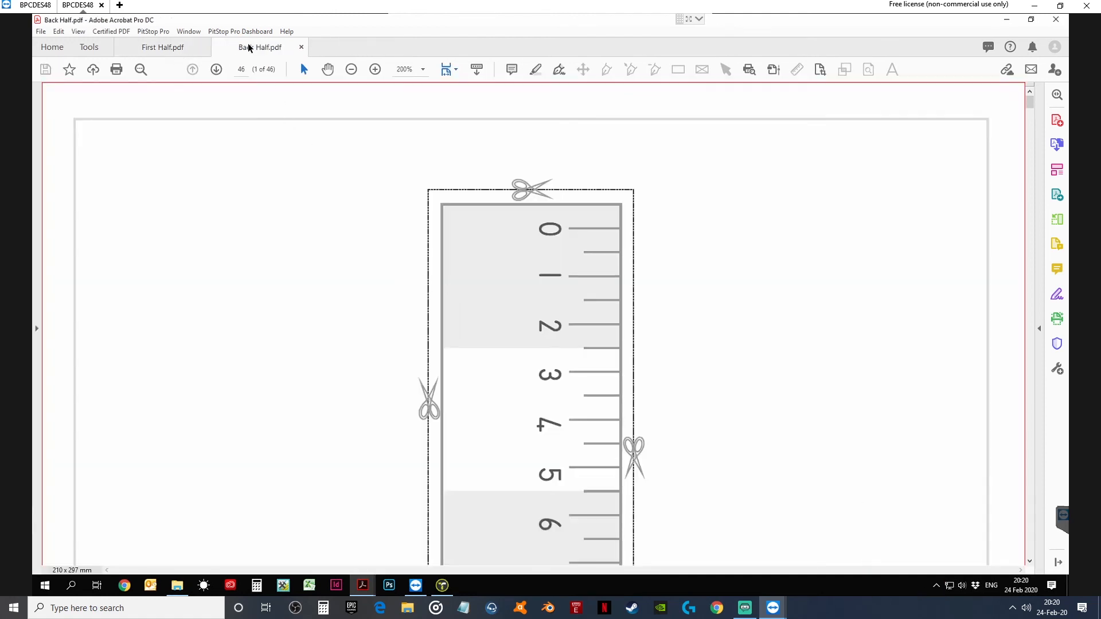
pyautogui.click(162, 47)
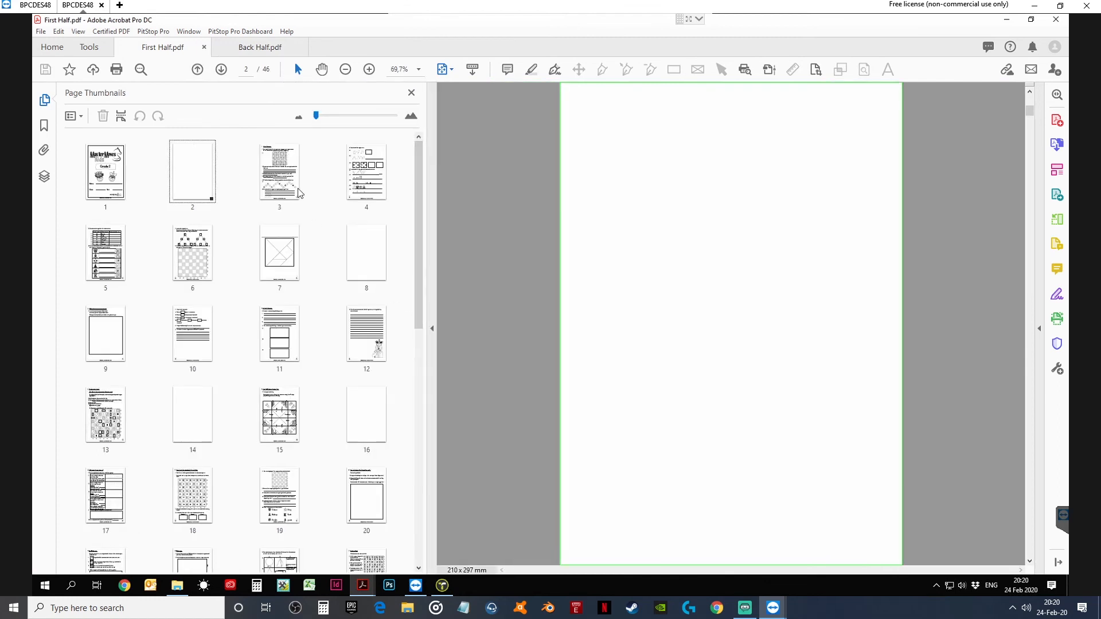
# Show Back Half's page thumbnails and select its pages for merging into First Half.
pyautogui.click(259, 47)
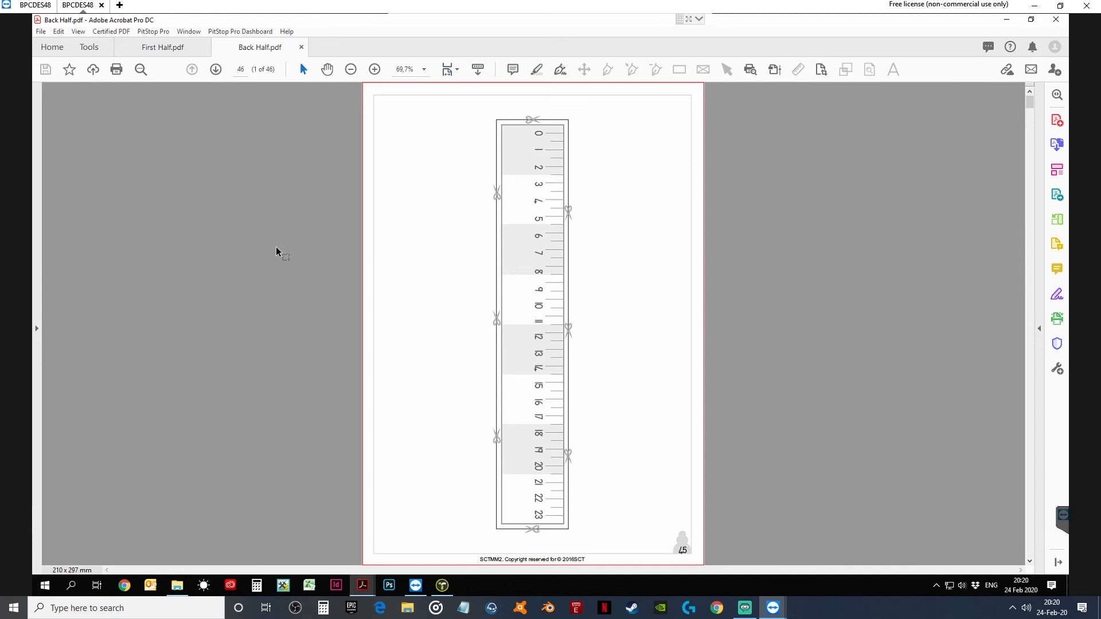
pyautogui.click(44, 99)
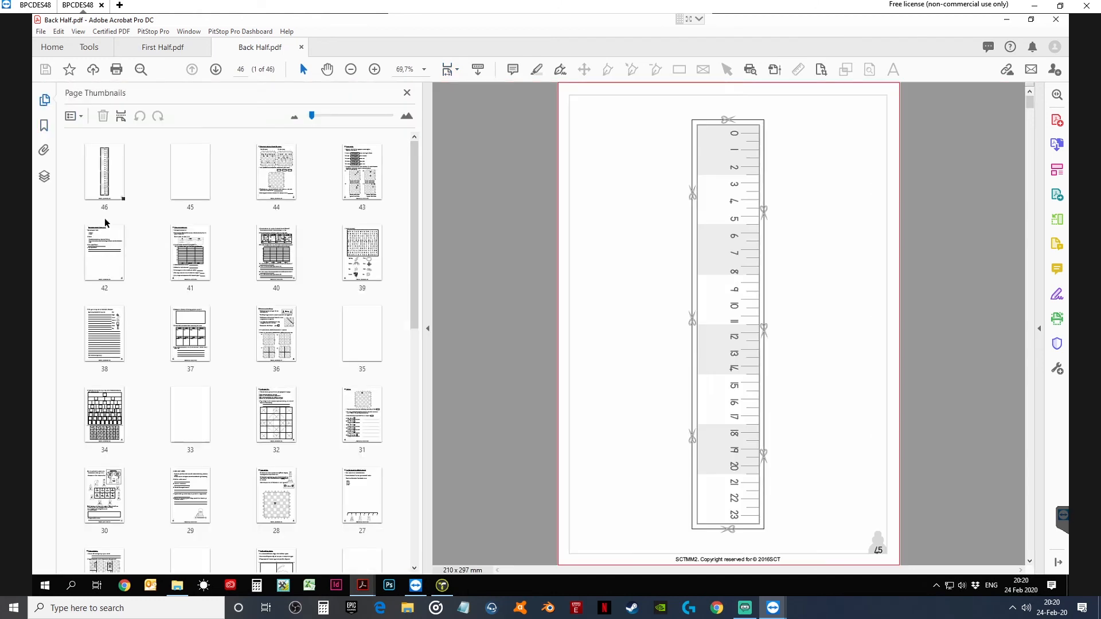
pyautogui.click(103, 171)
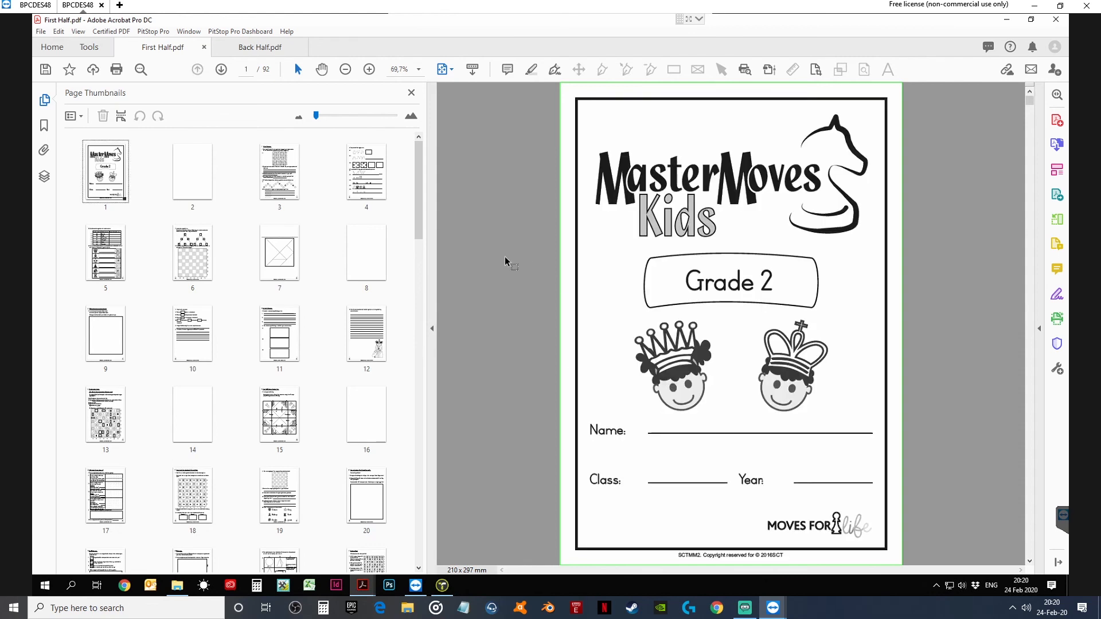
# Hide the thumbnails, jump to page 46, and scroll onward through the merged book.
pyautogui.click(411, 92)
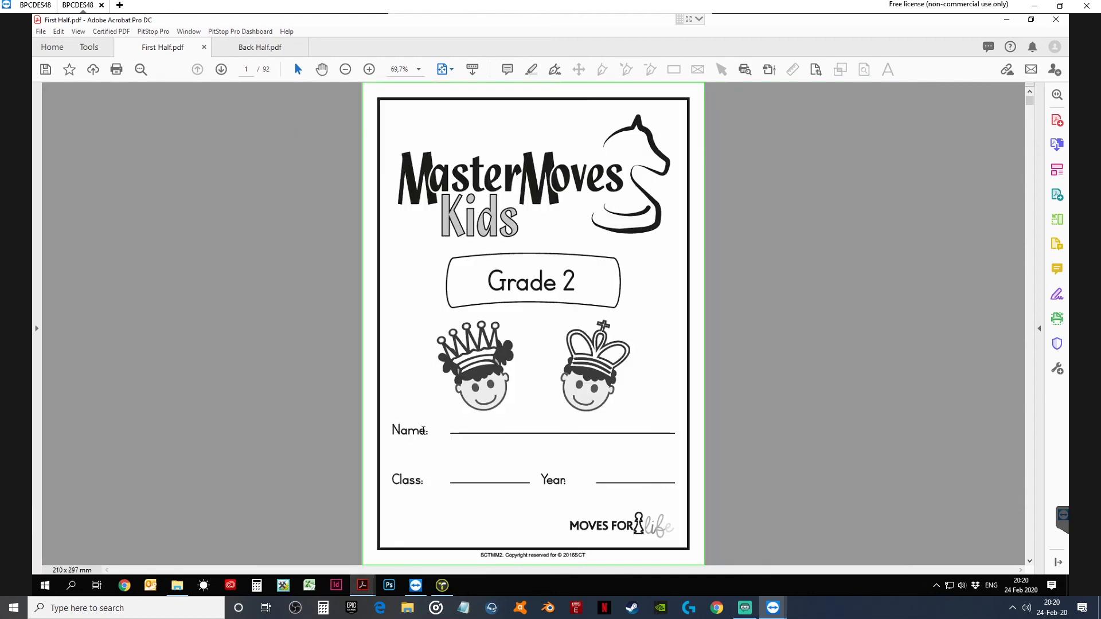
pyautogui.moveTo(742, 269)
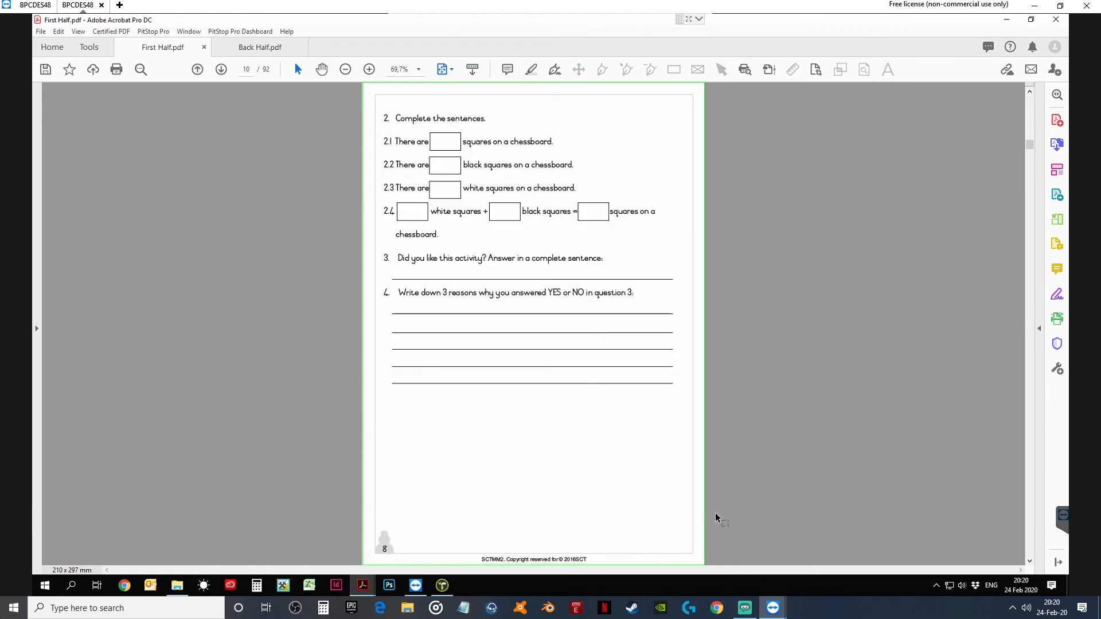
pyautogui.click(246, 69)
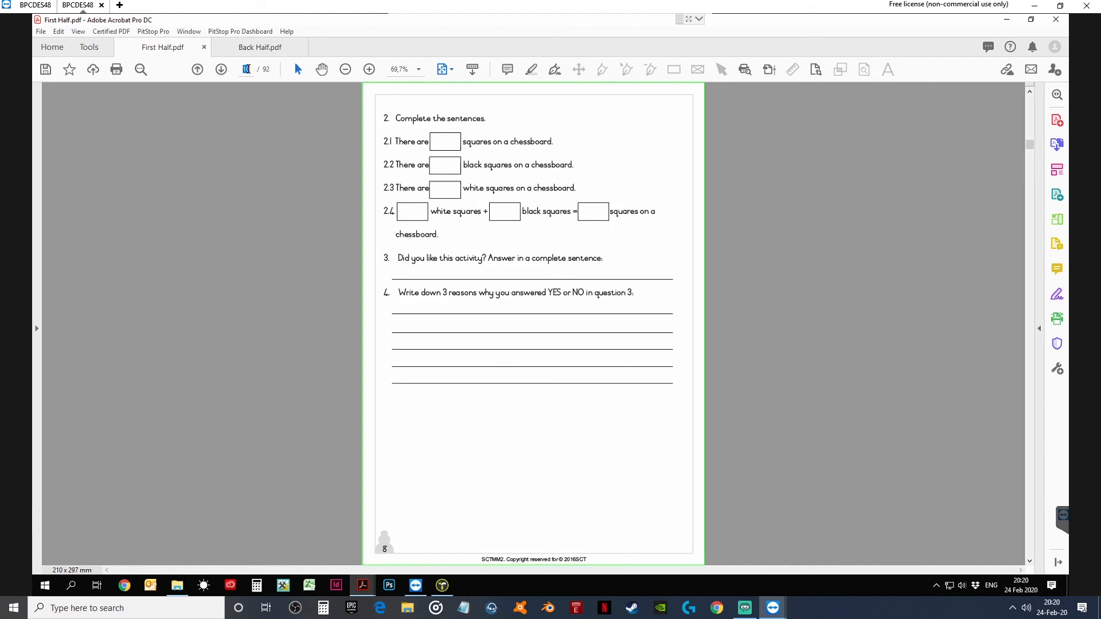
pyautogui.click(221, 68)
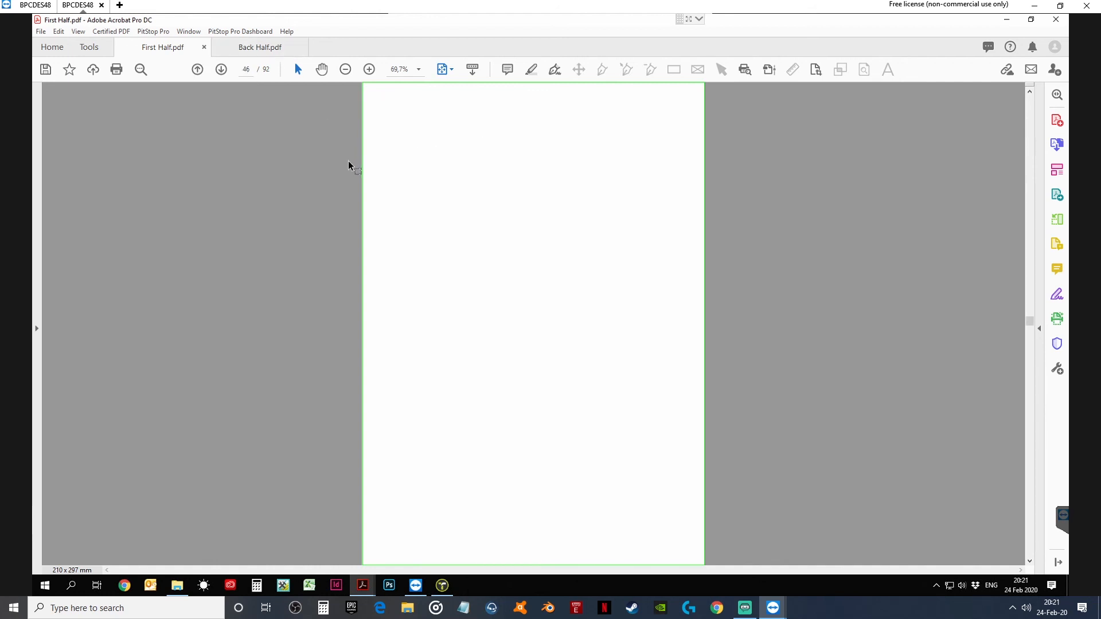
pyautogui.scroll(-3)
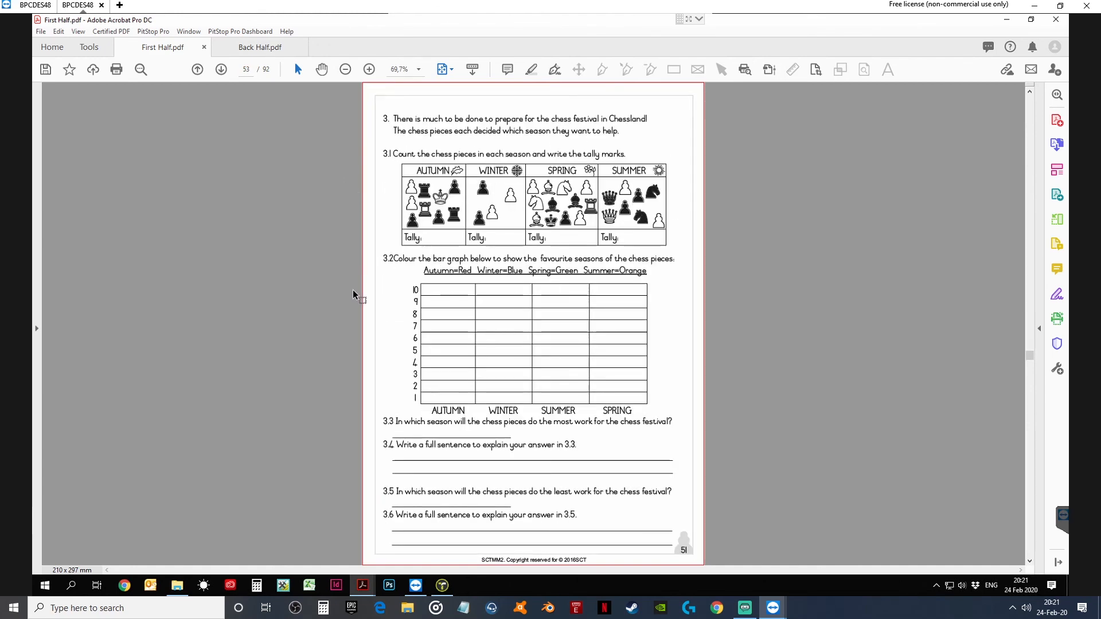
pyautogui.moveTo(551, 332)
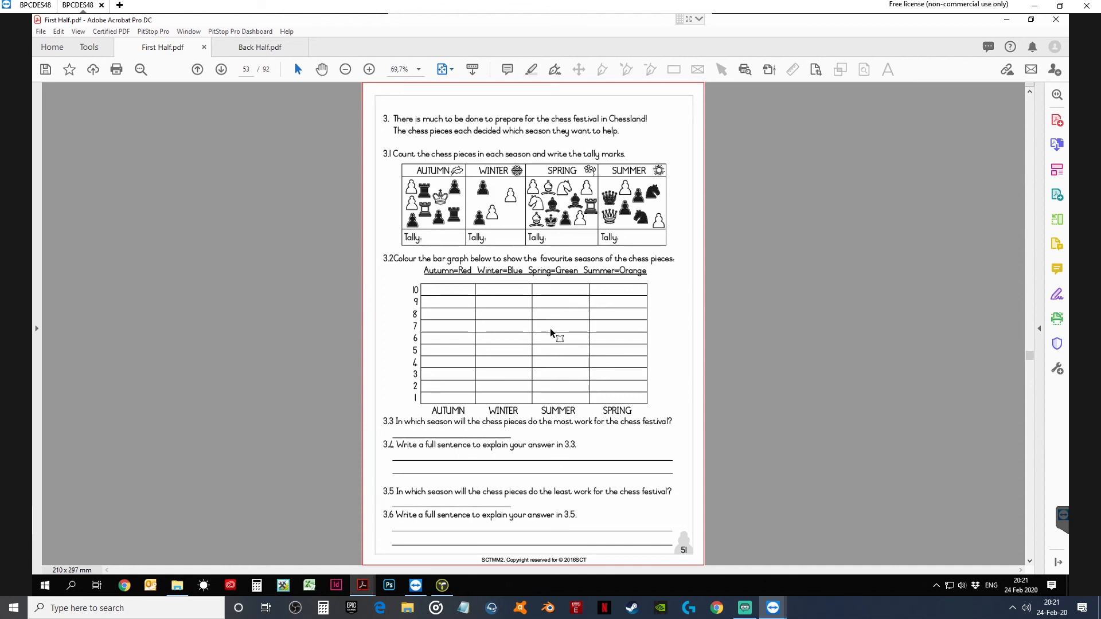
pyautogui.moveTo(530, 407)
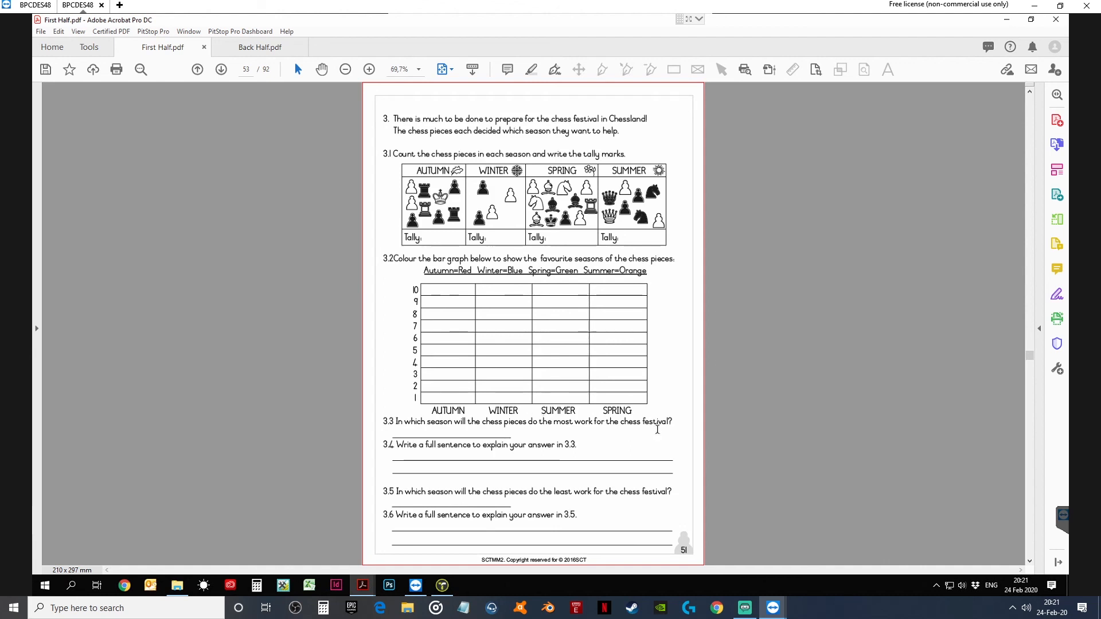
pyautogui.moveTo(833, 394)
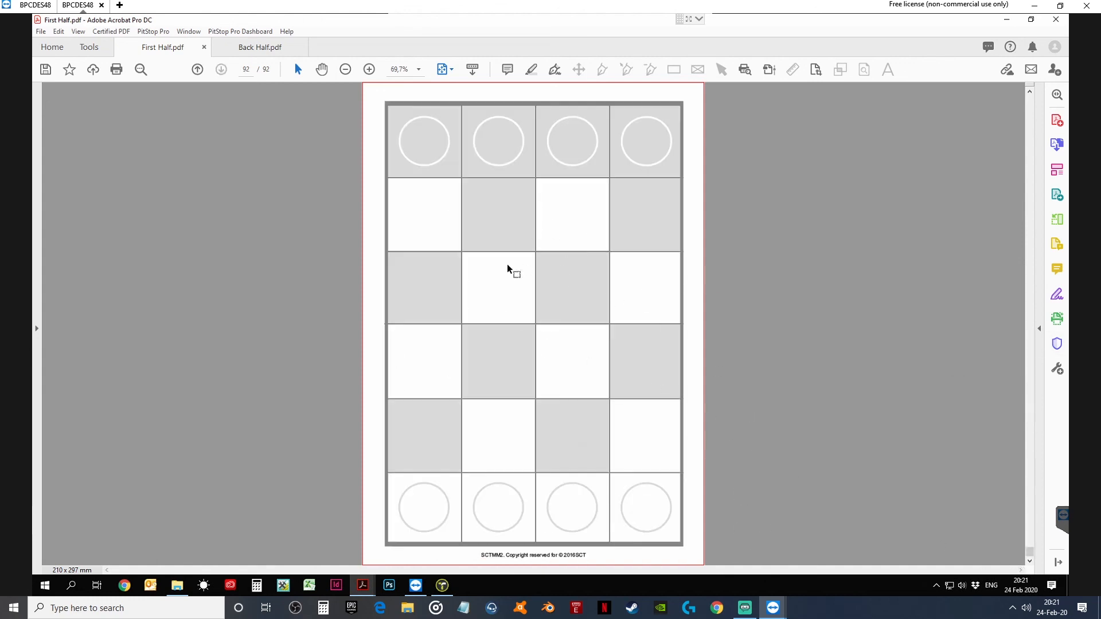
pyautogui.moveTo(694, 216)
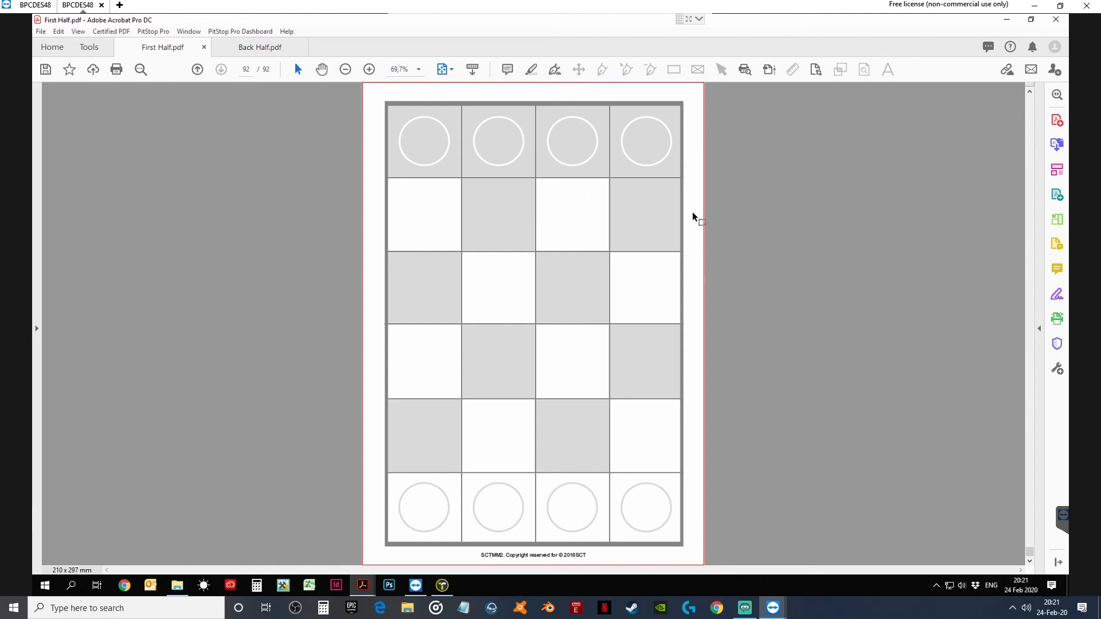
pyautogui.moveTo(678, 287)
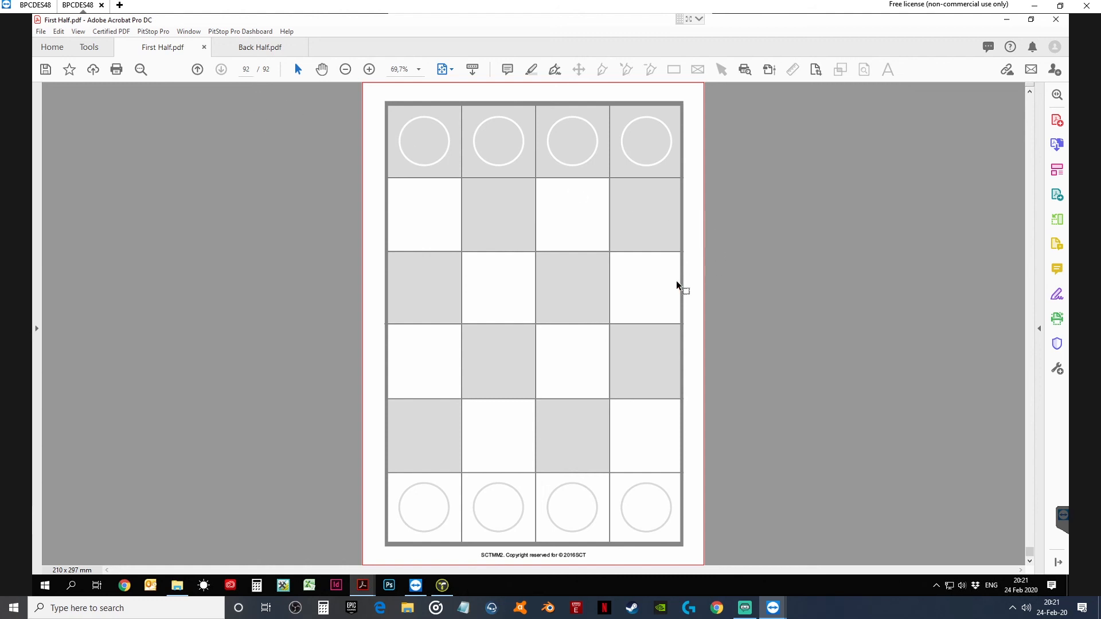
pyautogui.moveTo(462, 206)
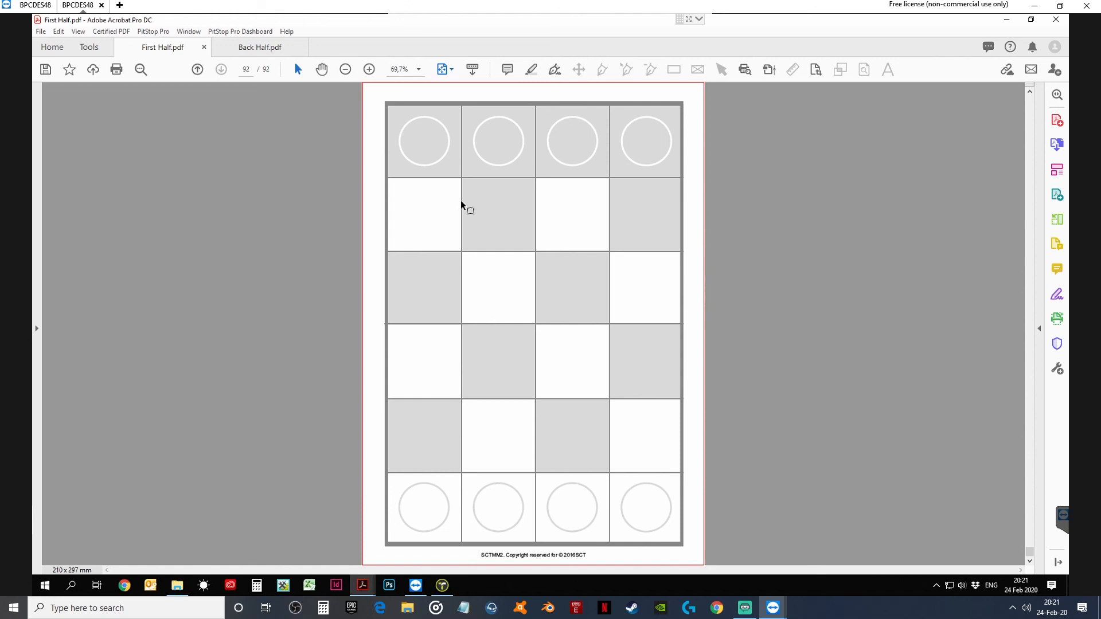